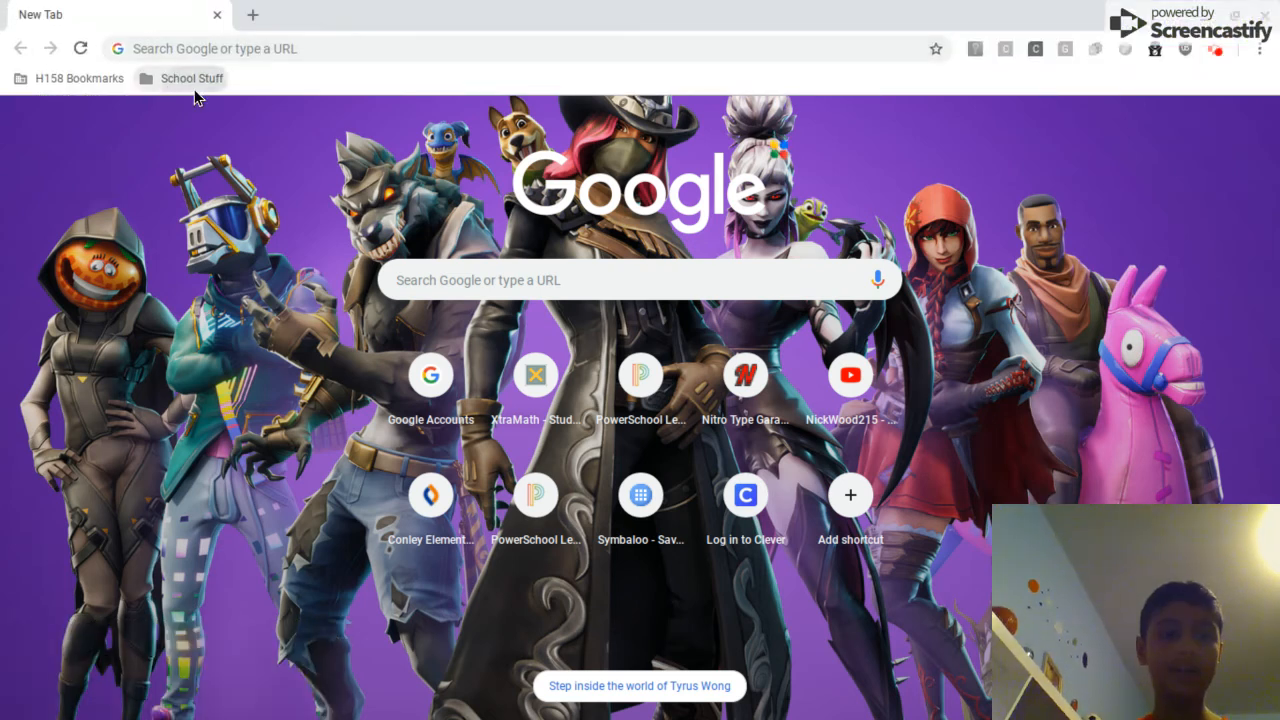
# Launch Build Royale from the School Stuff bookmarks folder
pyautogui.click(192, 78)
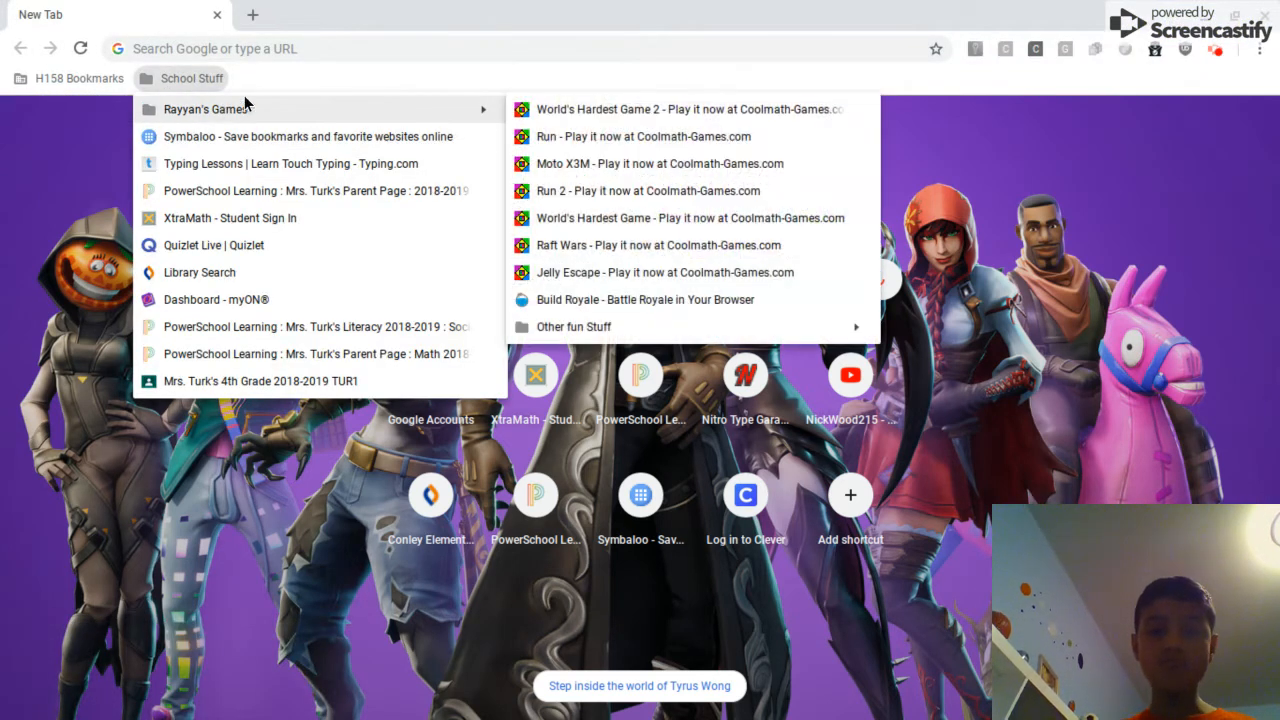
pyautogui.moveTo(678, 313)
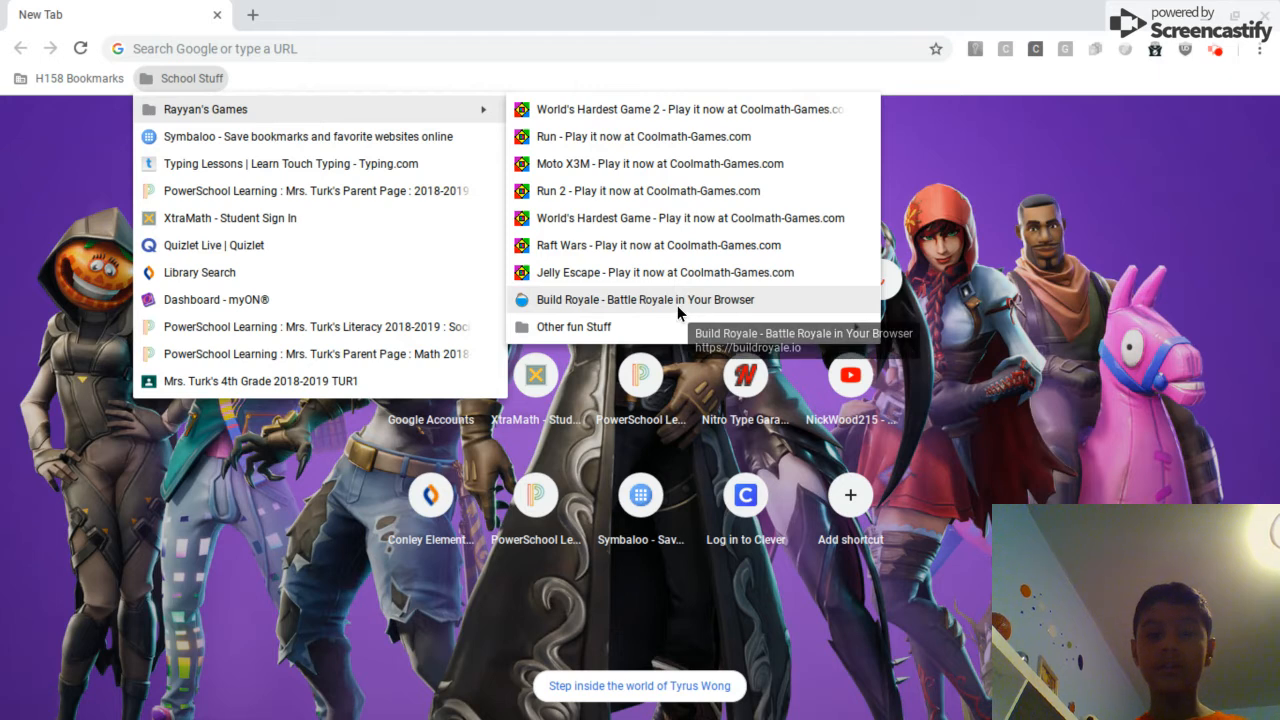
pyautogui.click(640, 299)
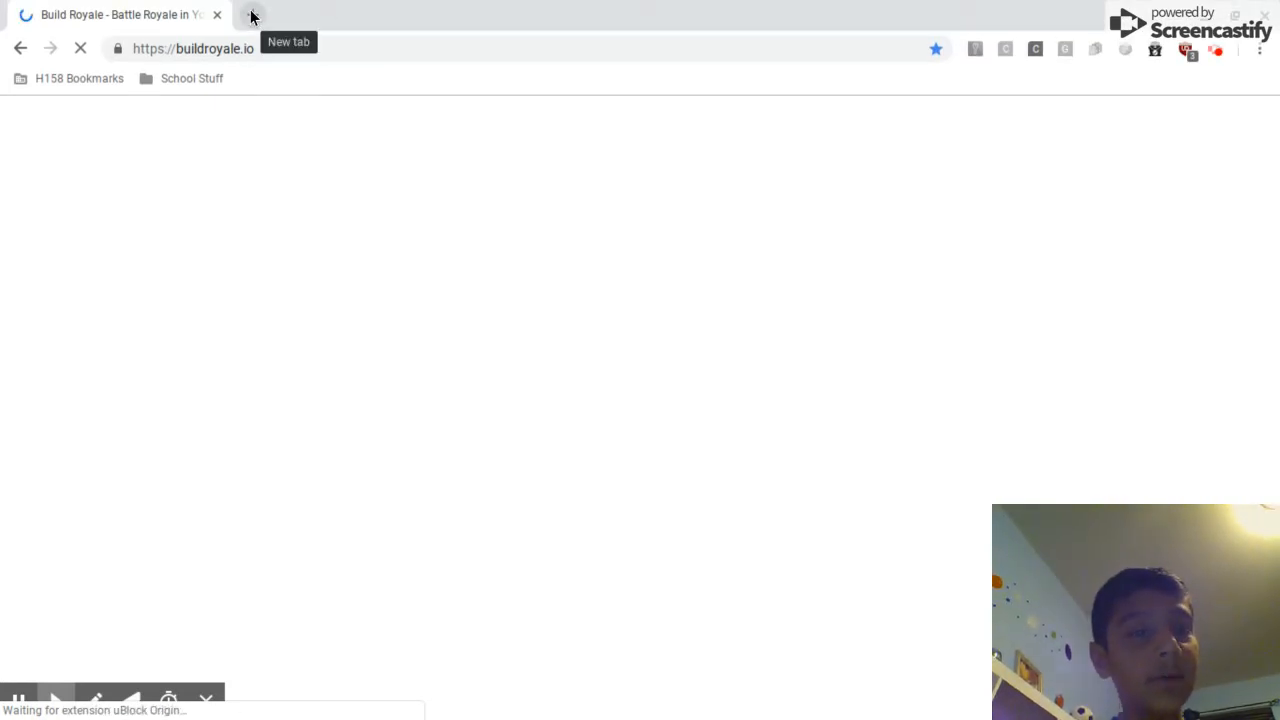
# Open a new tab and close the Build Royale tab
pyautogui.click(252, 14)
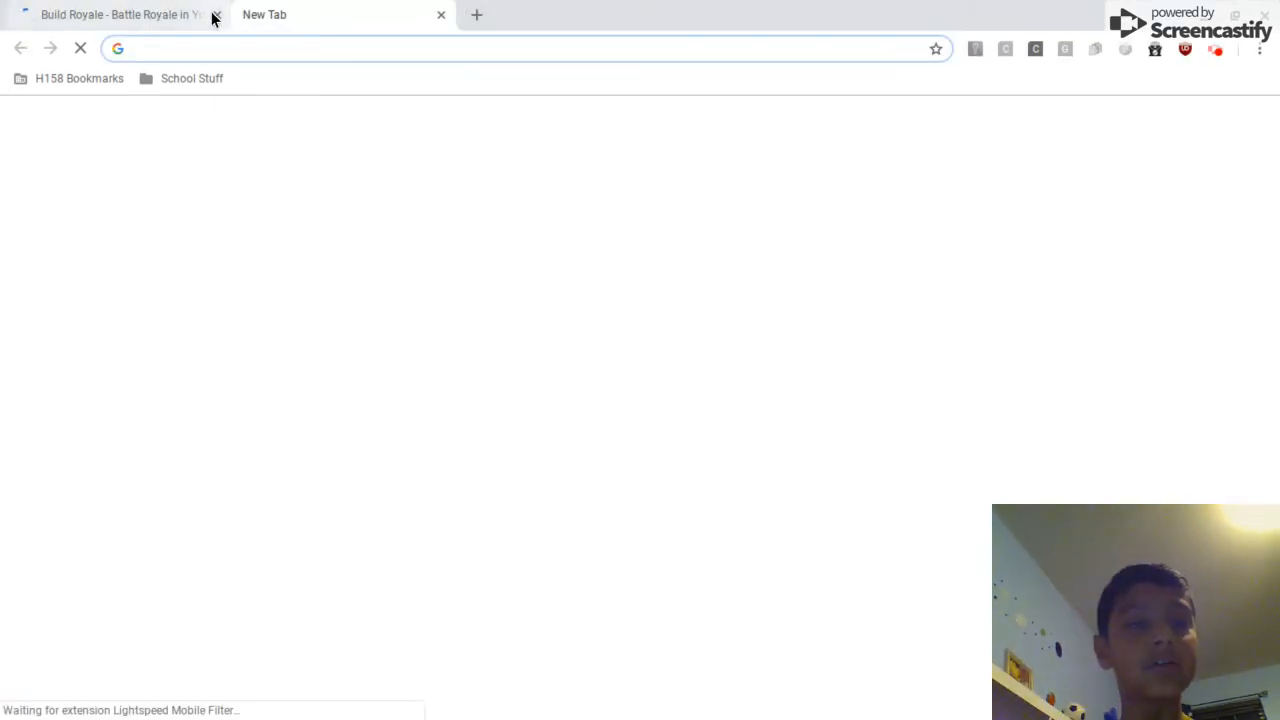
pyautogui.click(191, 79)
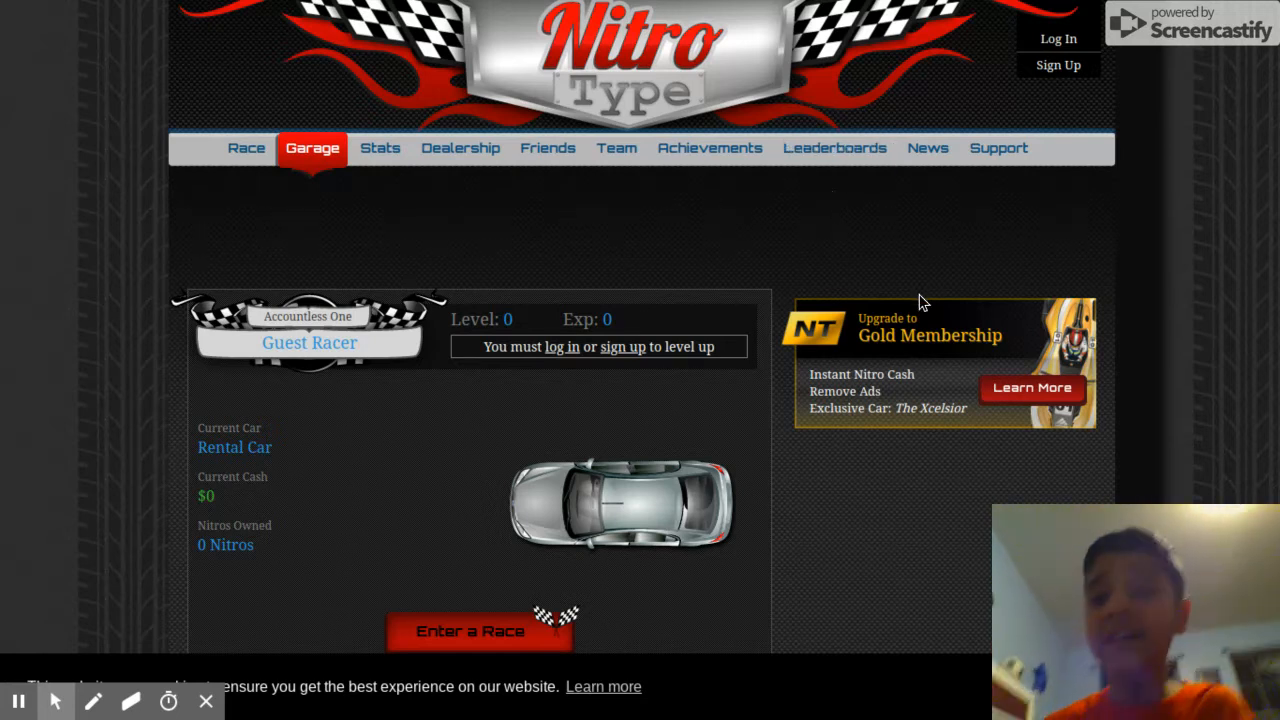
# Log in as Rayyanjilani13 with the second Google account and start a race
pyautogui.click(1058, 38)
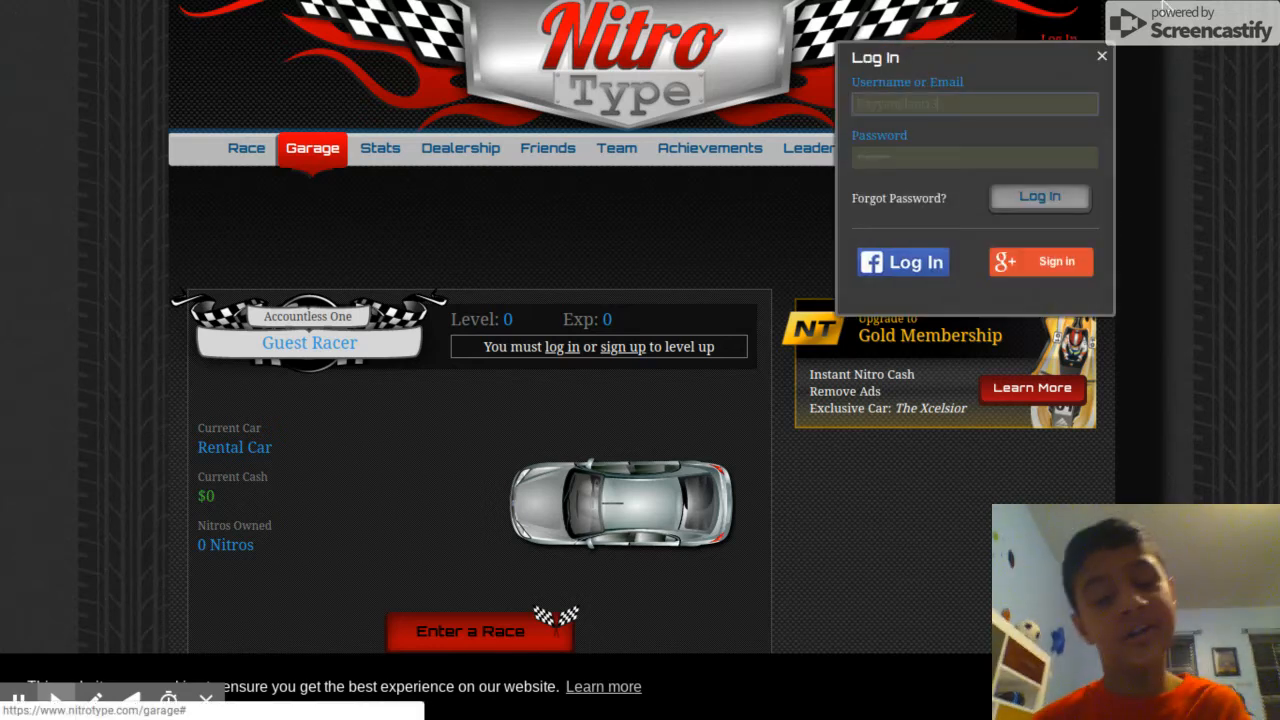
pyautogui.write('Rayyanjilani13')
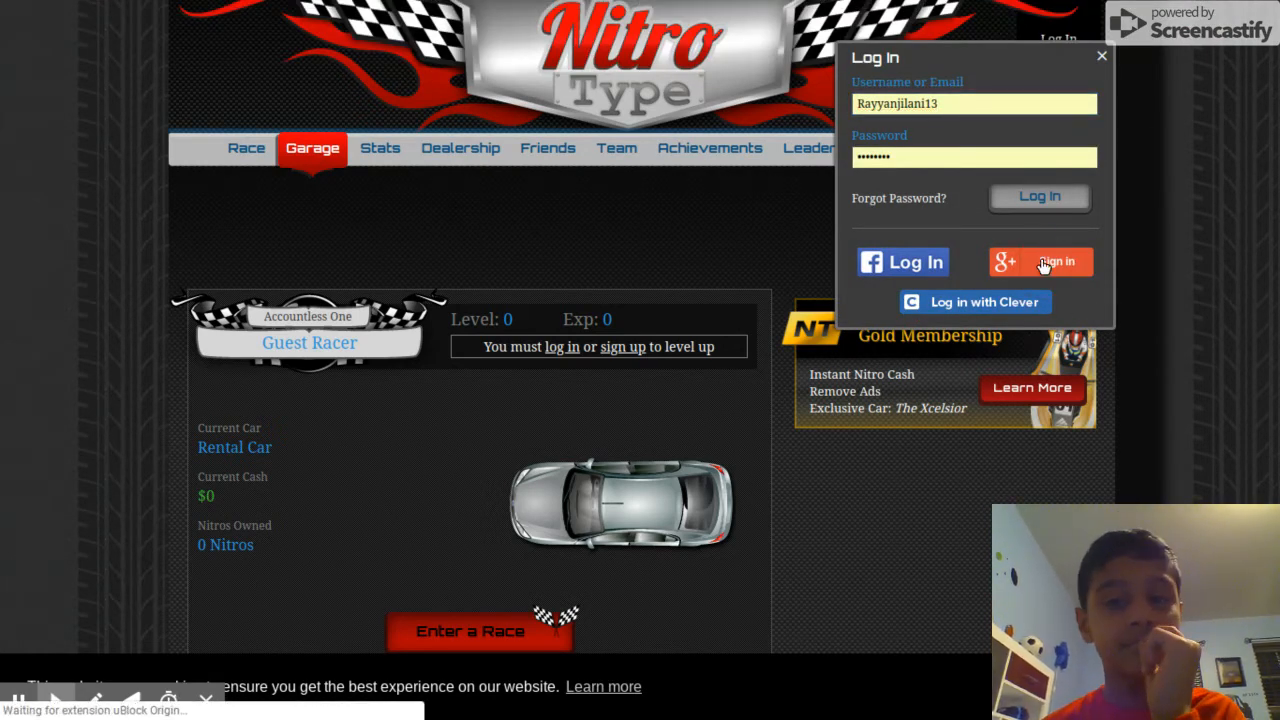
pyautogui.click(1041, 261)
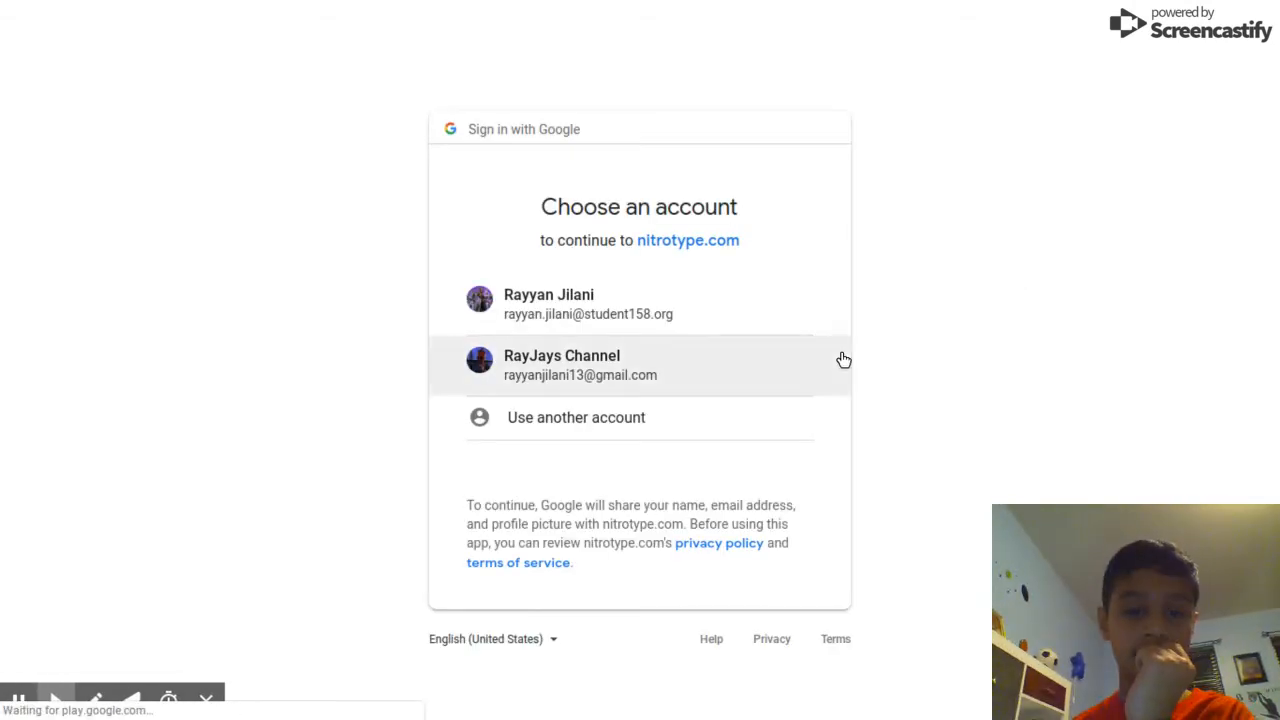
pyautogui.click(580, 365)
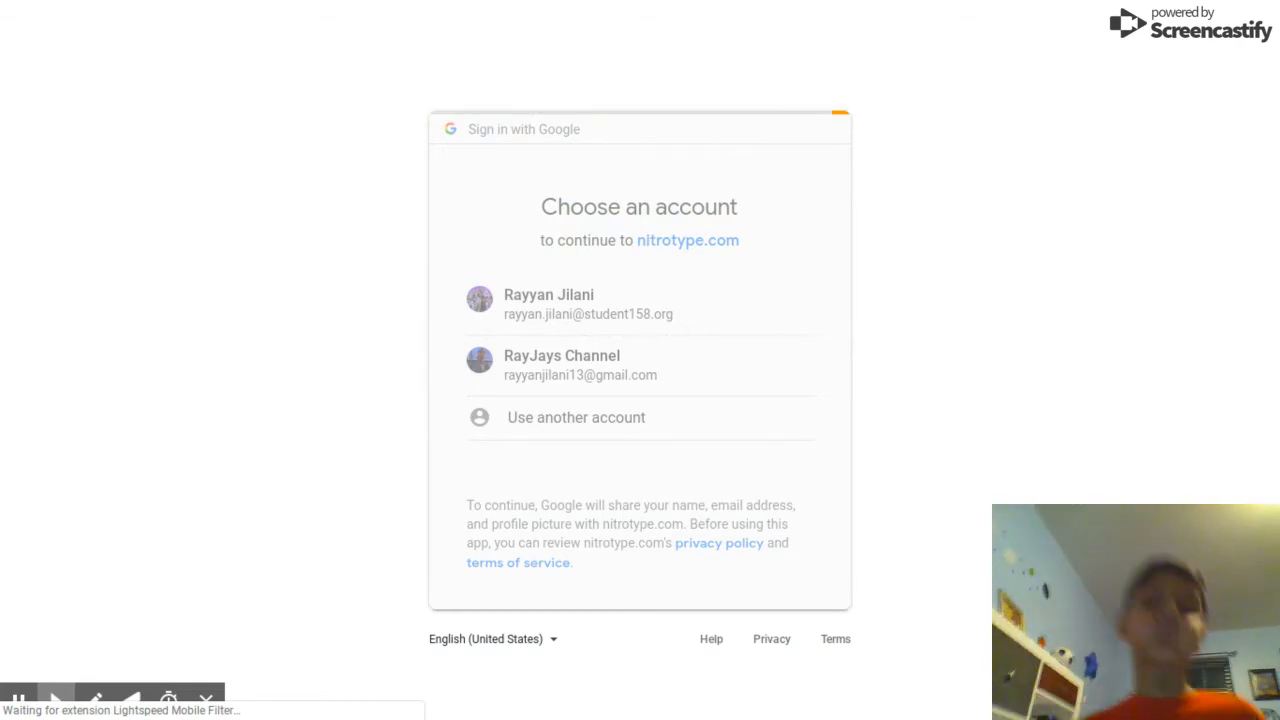
pyautogui.click(548, 303)
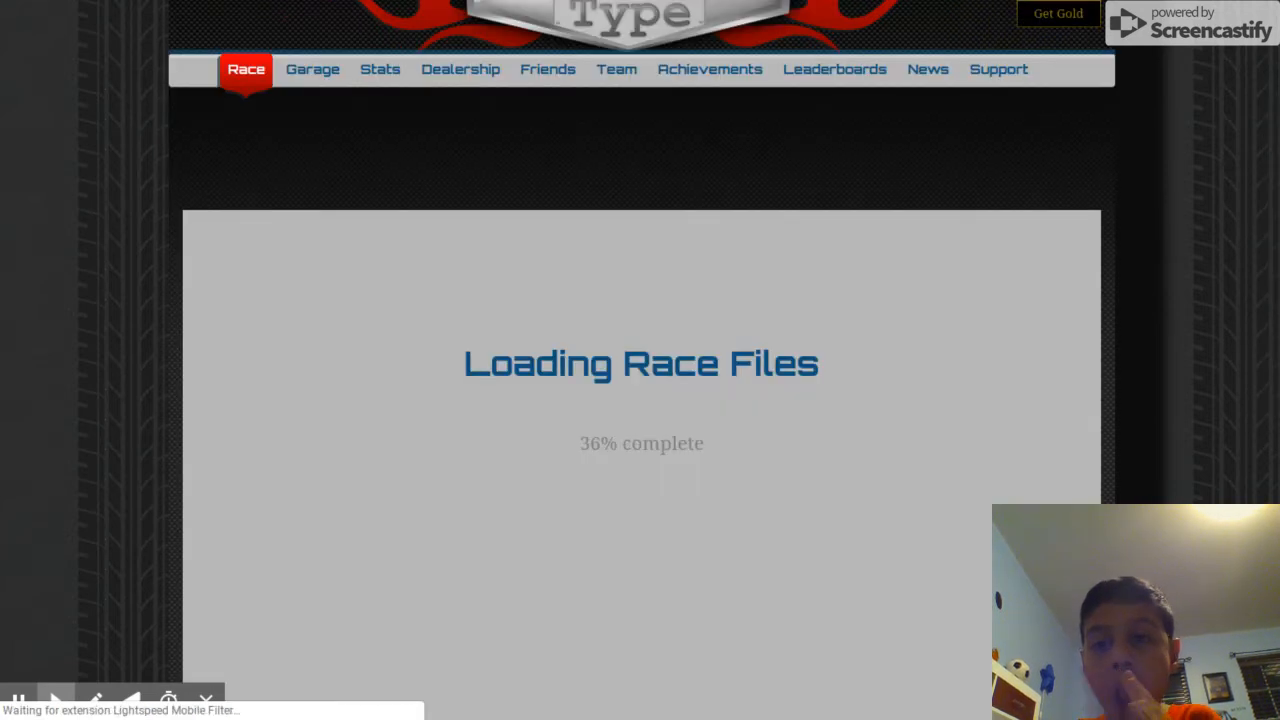
# Type the race passage to the finish, placing second at 32 WPM and 94% accuracy
pyautogui.scroll(-3)
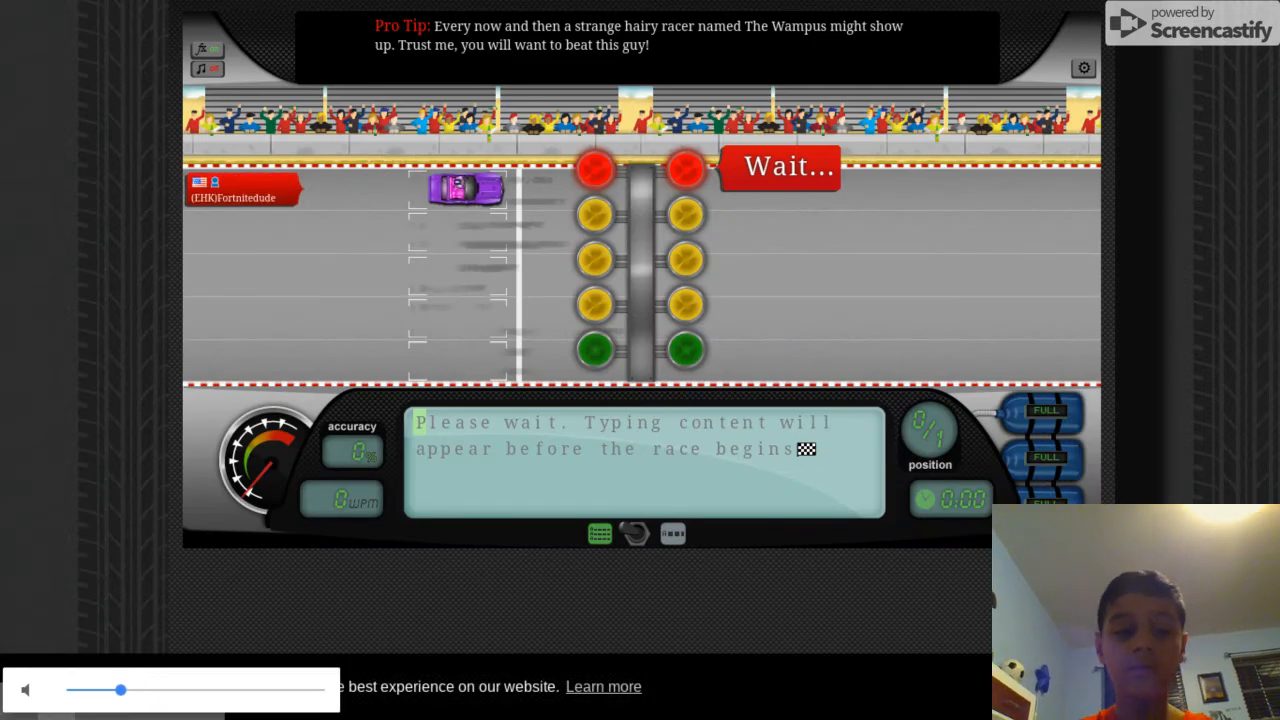
pyautogui.moveTo(121, 690); pyautogui.dragTo(72, 690)
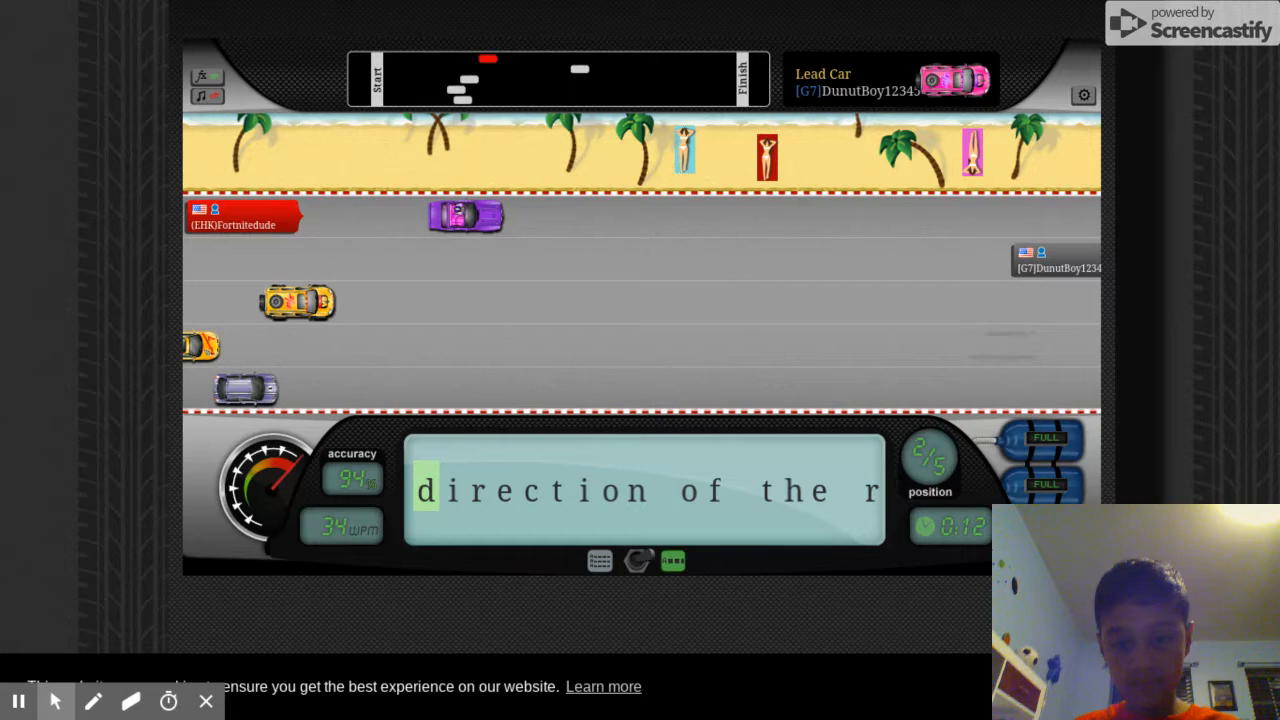
pyautogui.write('rotation')
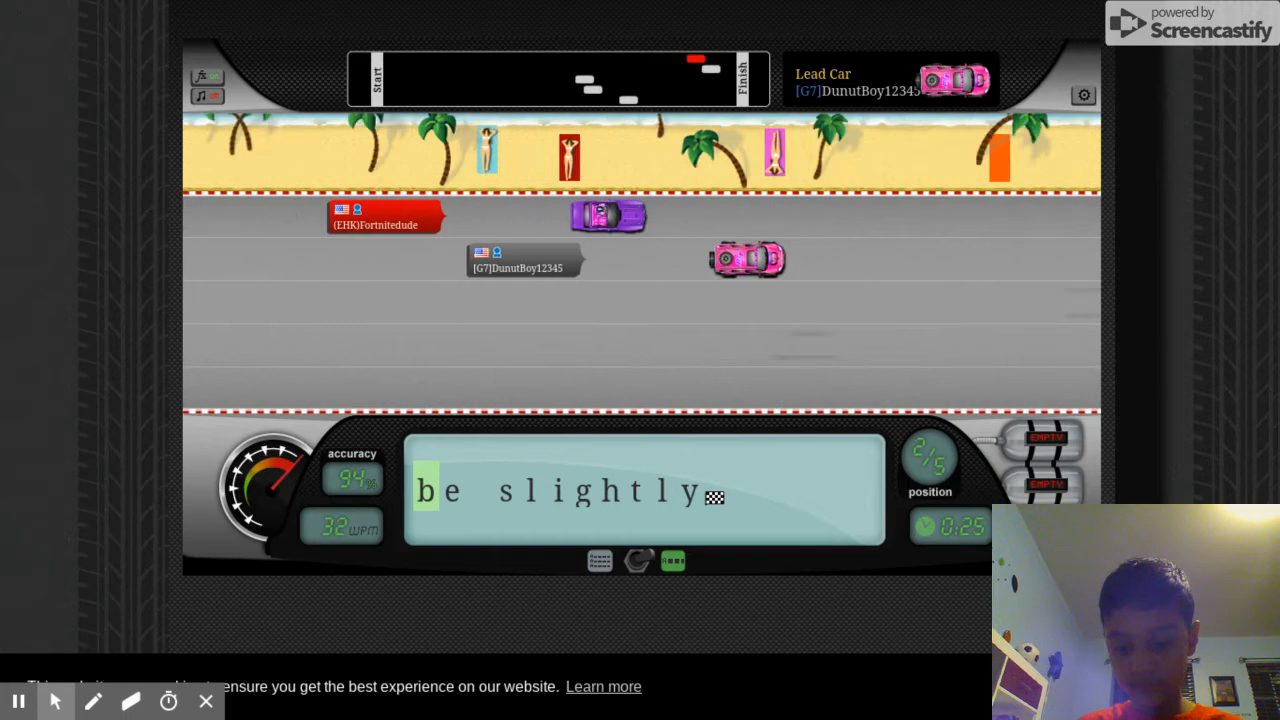
pyautogui.write('be')
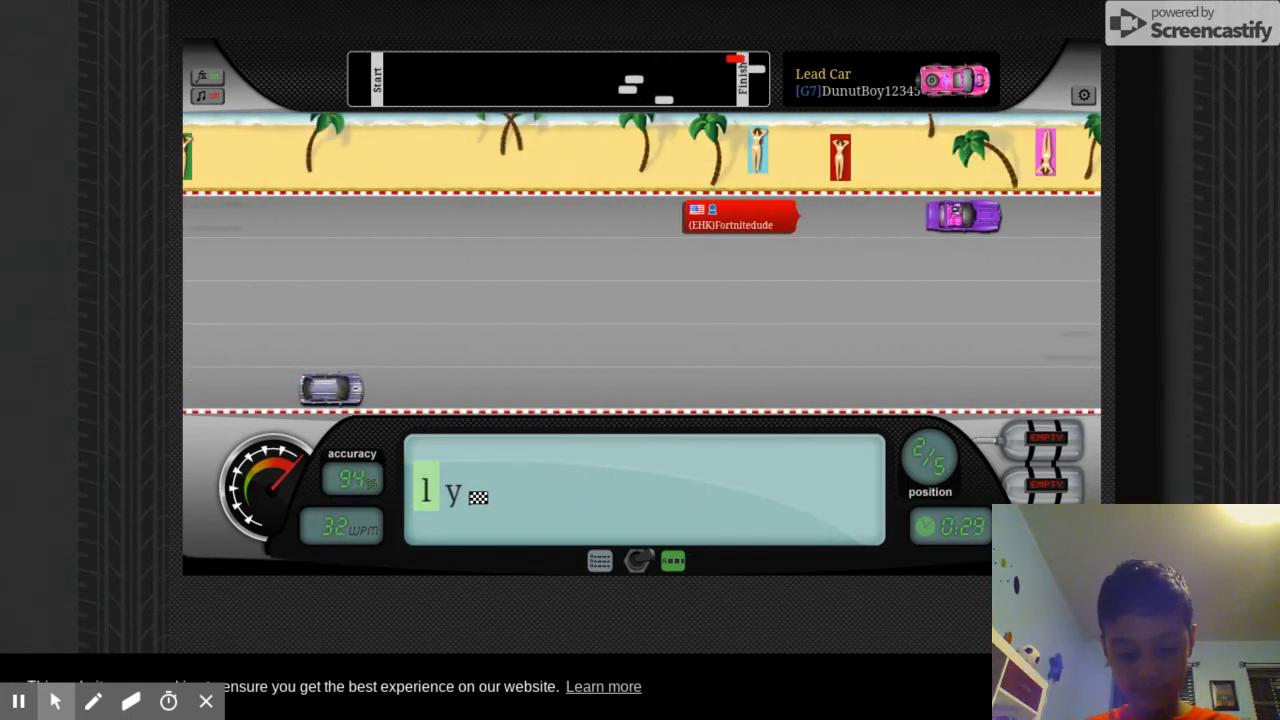
pyautogui.write('y')
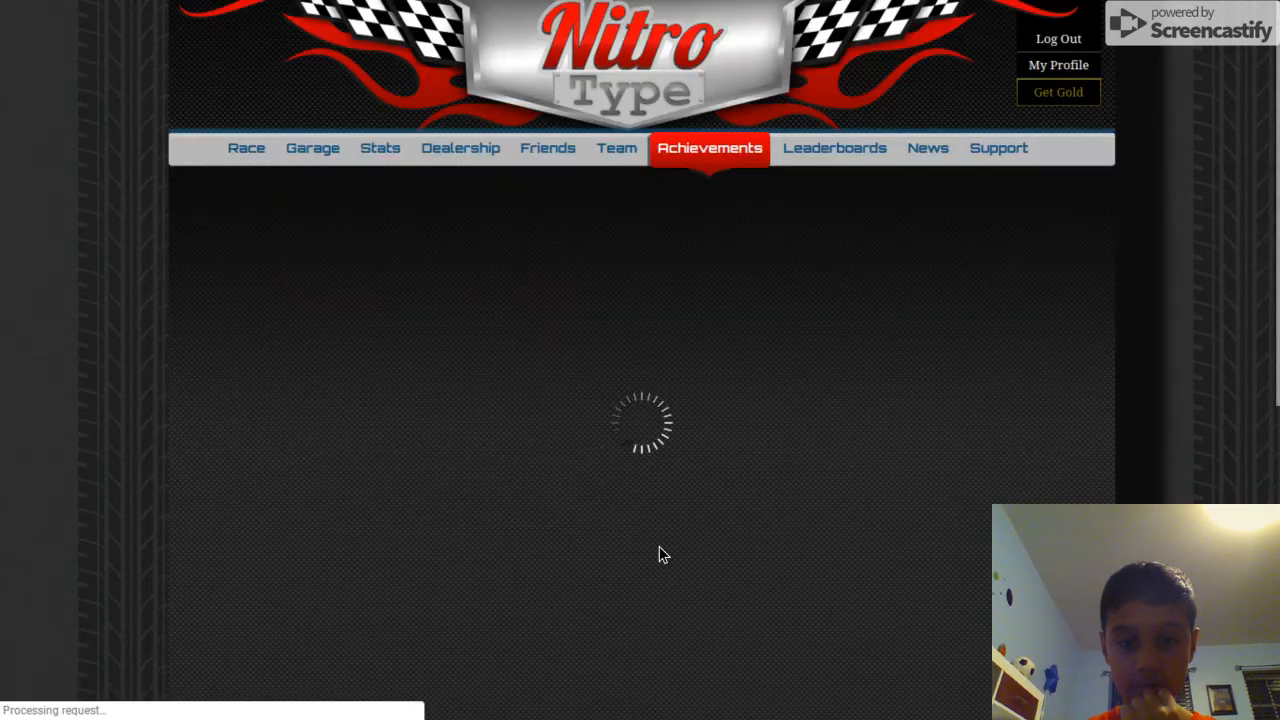
# Claim the Constancy reward under the Long Hauling achievements
pyautogui.click(708, 148)
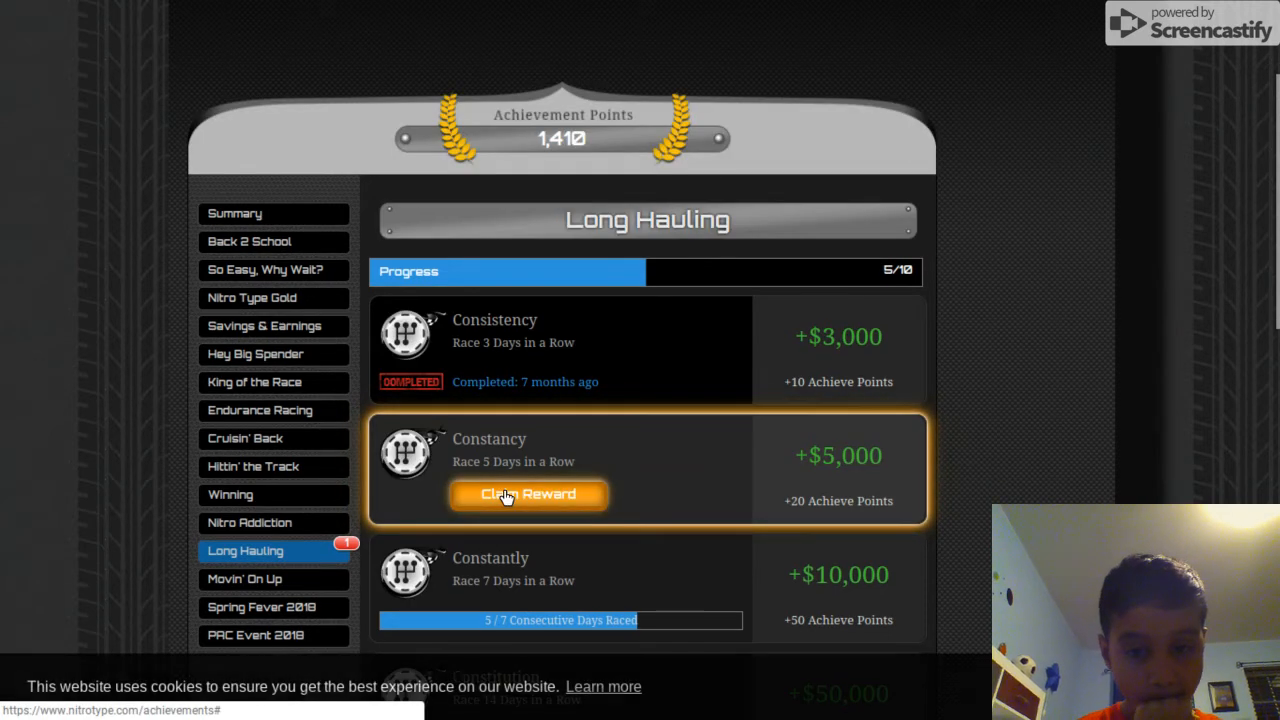
pyautogui.click(528, 495)
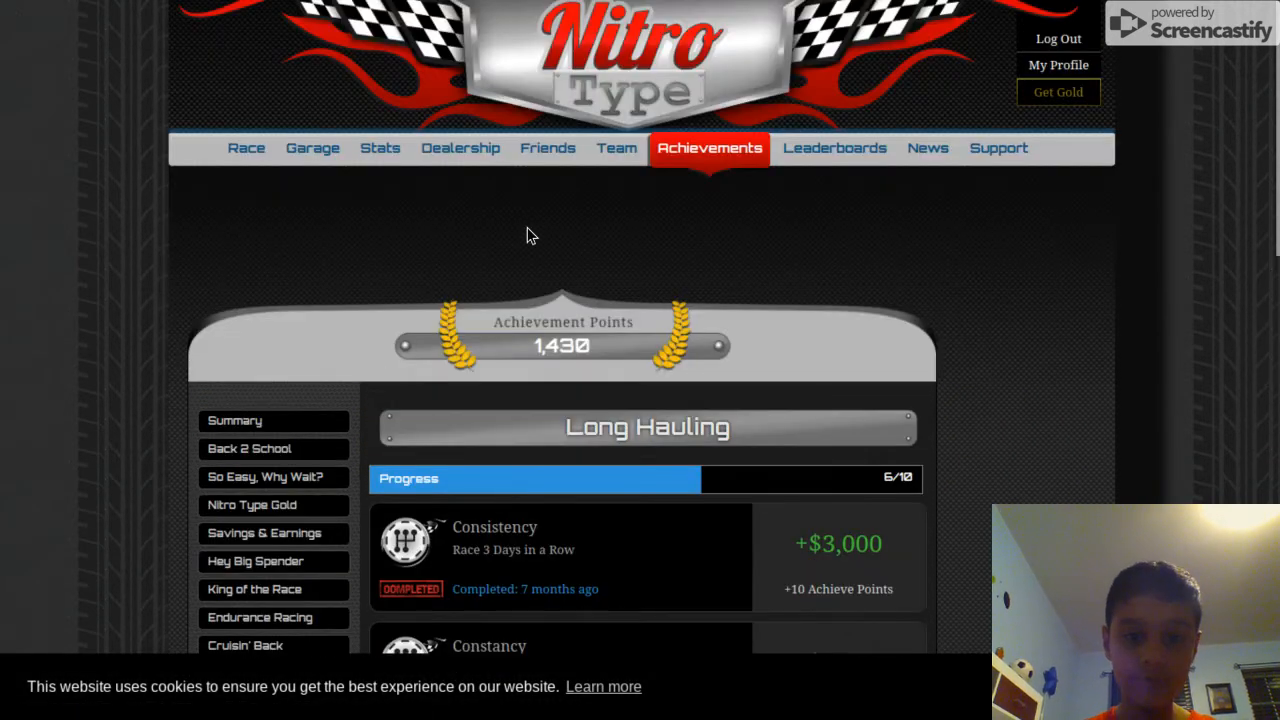
pyautogui.moveTo(435, 158)
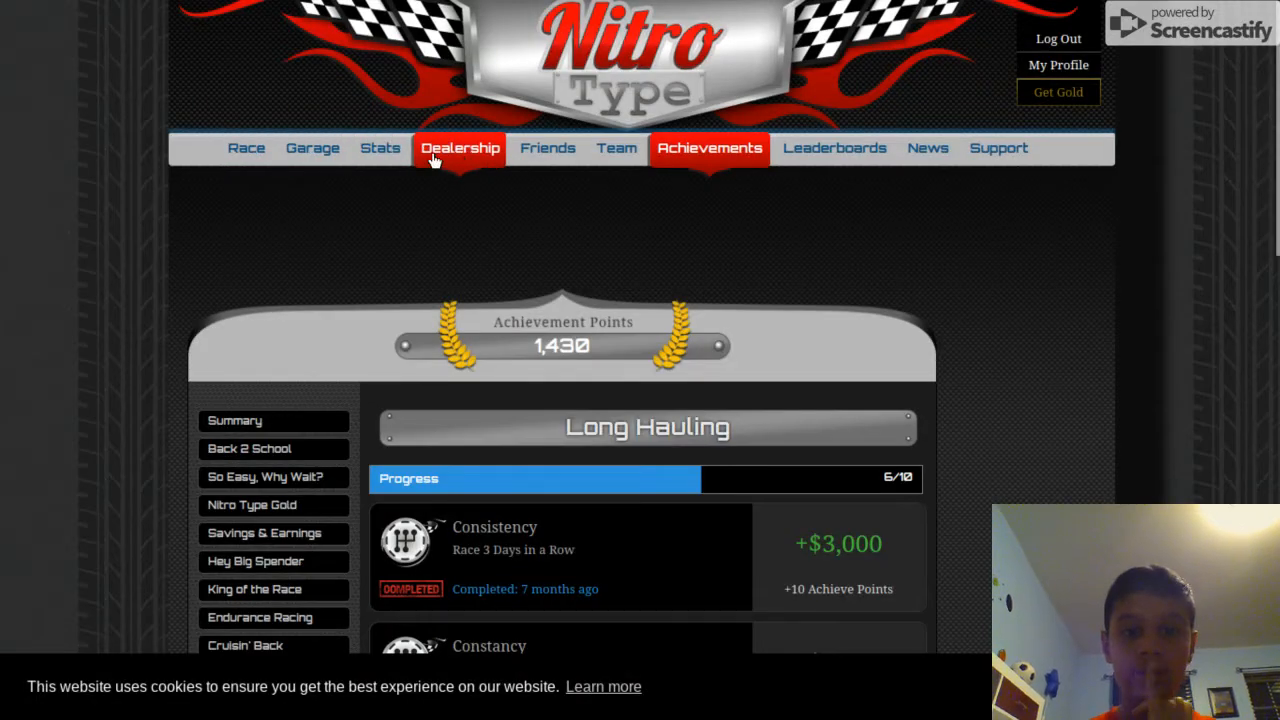
pyautogui.moveTo(524, 150)
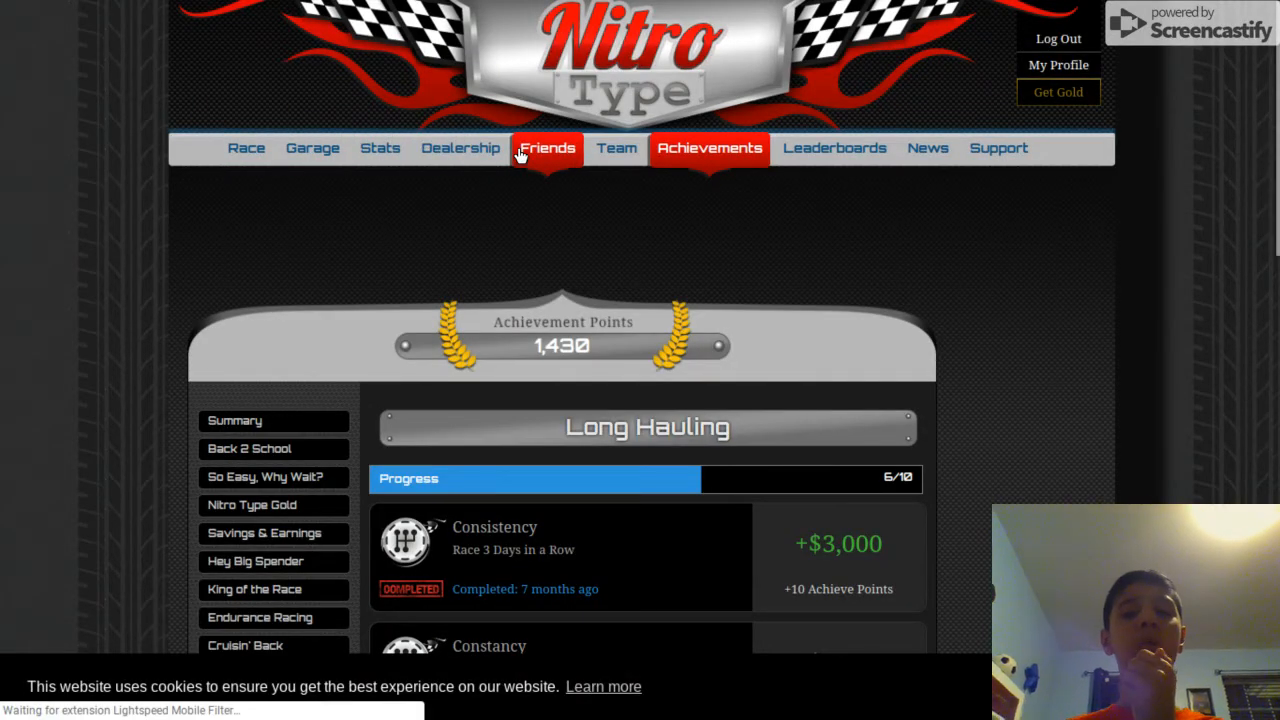
# Browse the list of 20 offline friends, then load the Race page
pyautogui.click(547, 148)
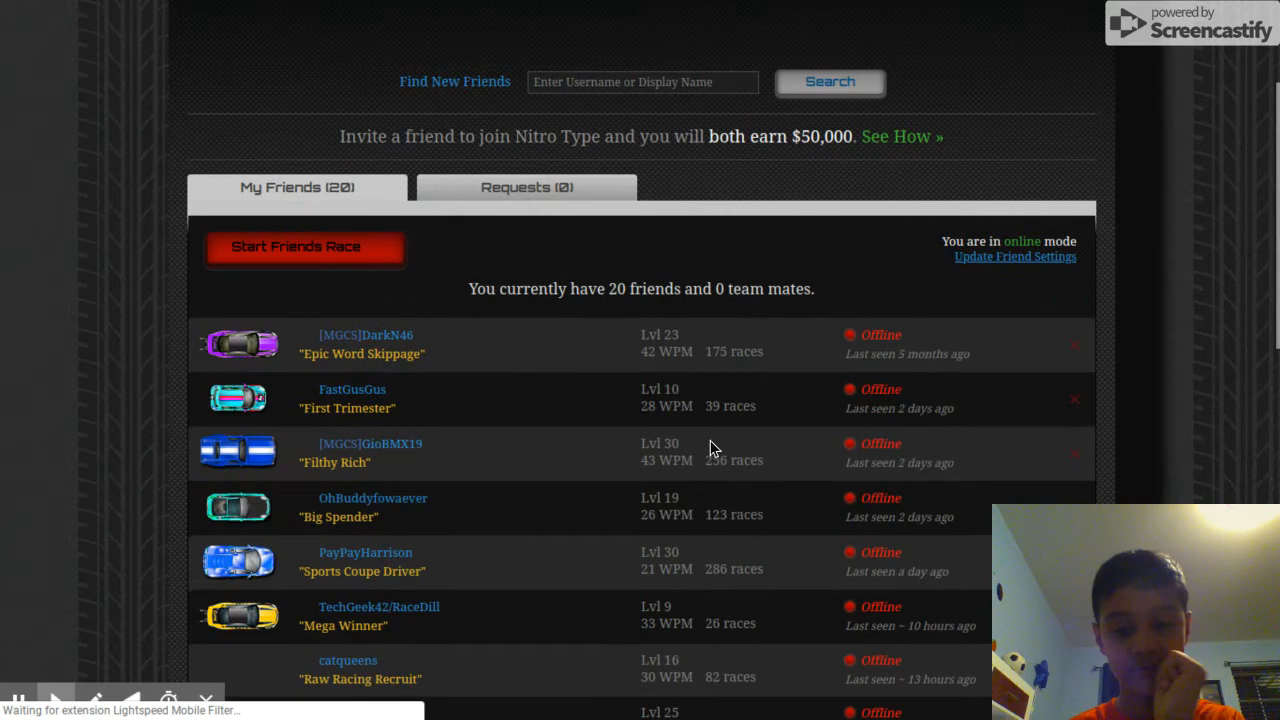
pyautogui.scroll(-3)
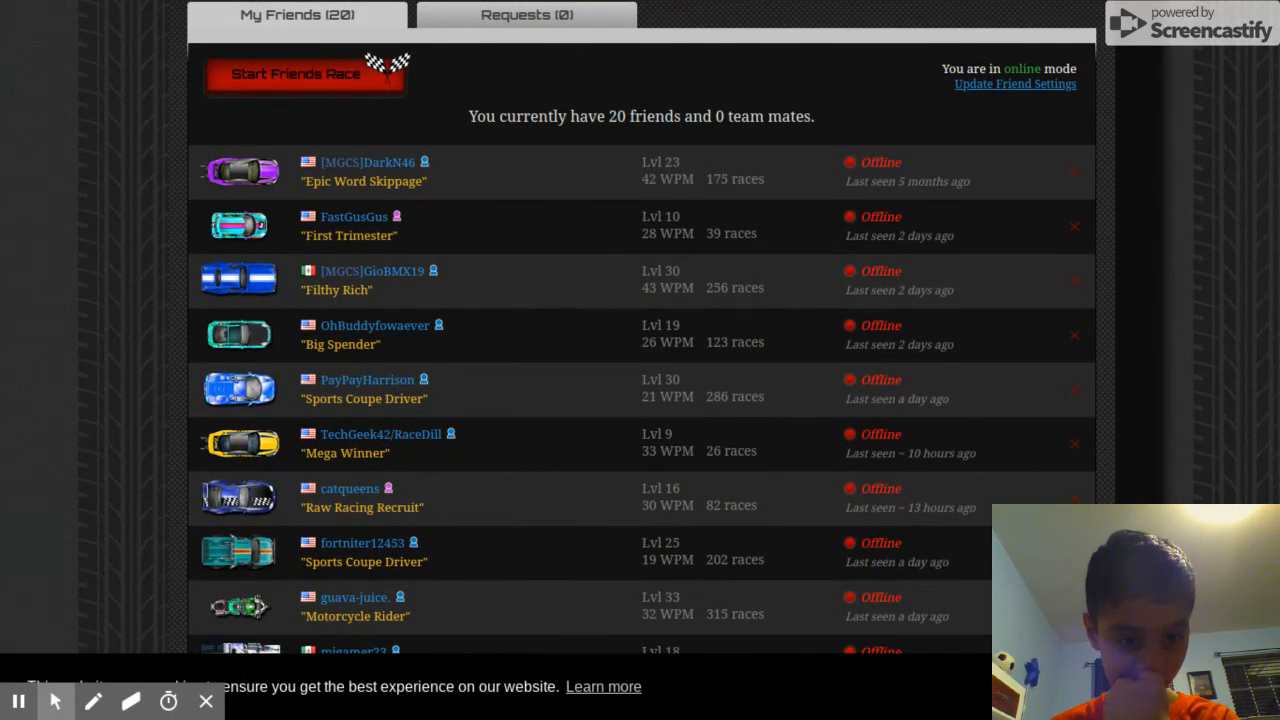
pyautogui.scroll(-3)
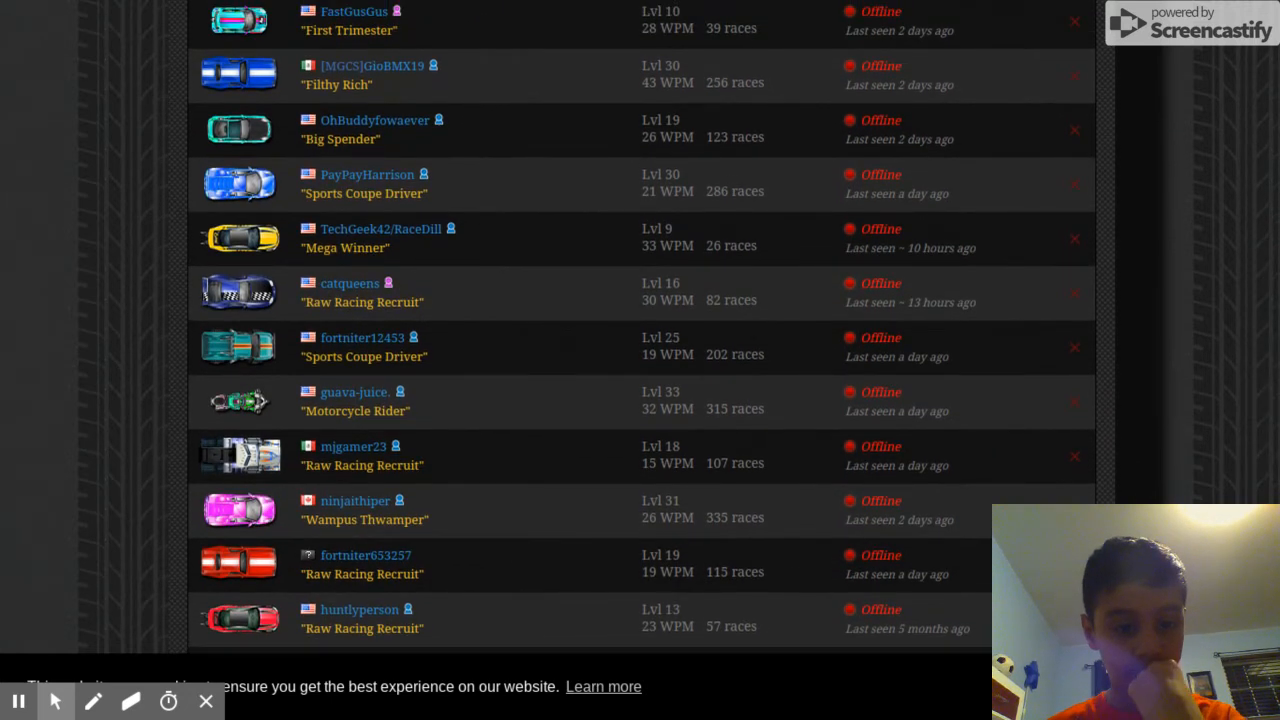
pyautogui.scroll(3)
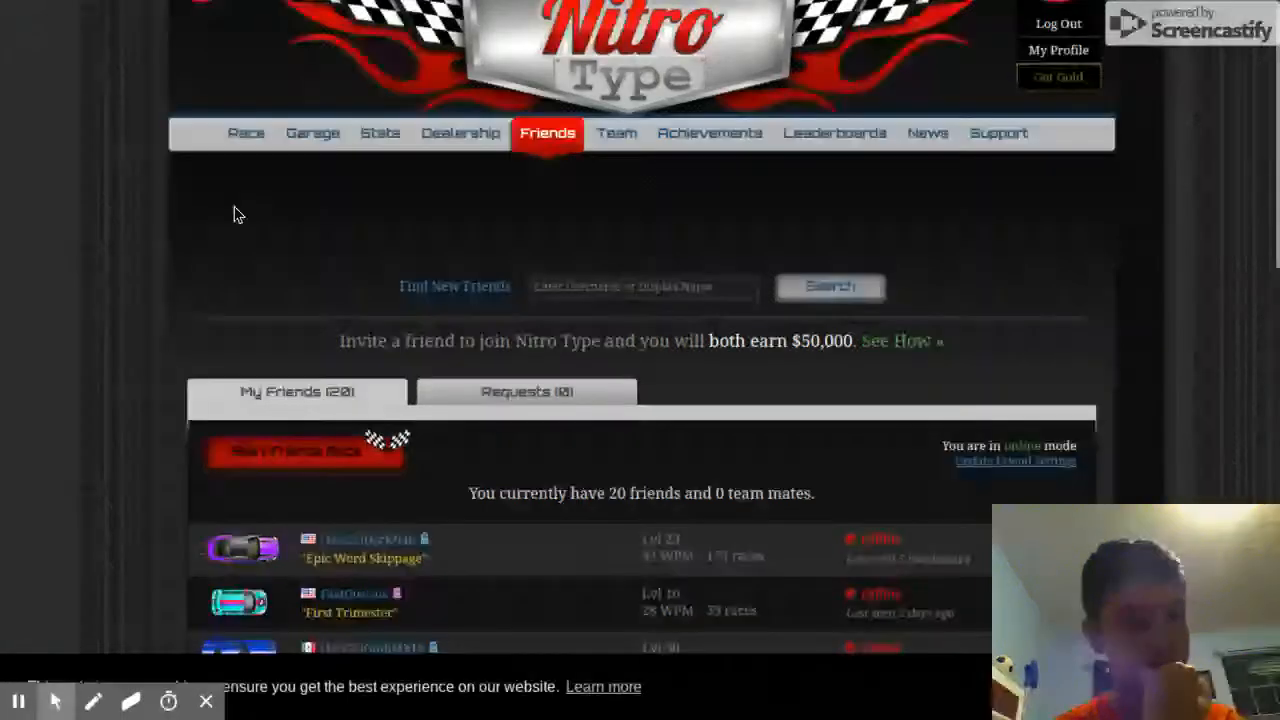
pyautogui.click(245, 148)
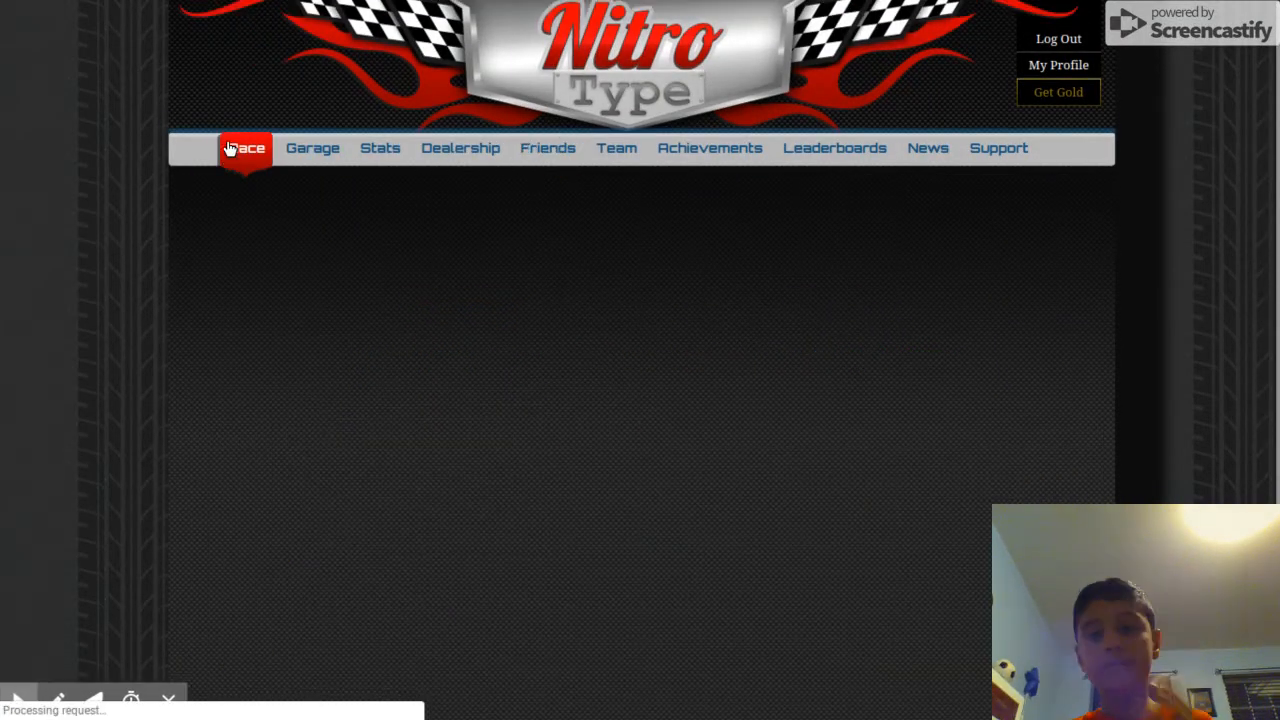
# Change the racer display name to 'TsmRayyan' on the profile settings page
pyautogui.click(245, 148)
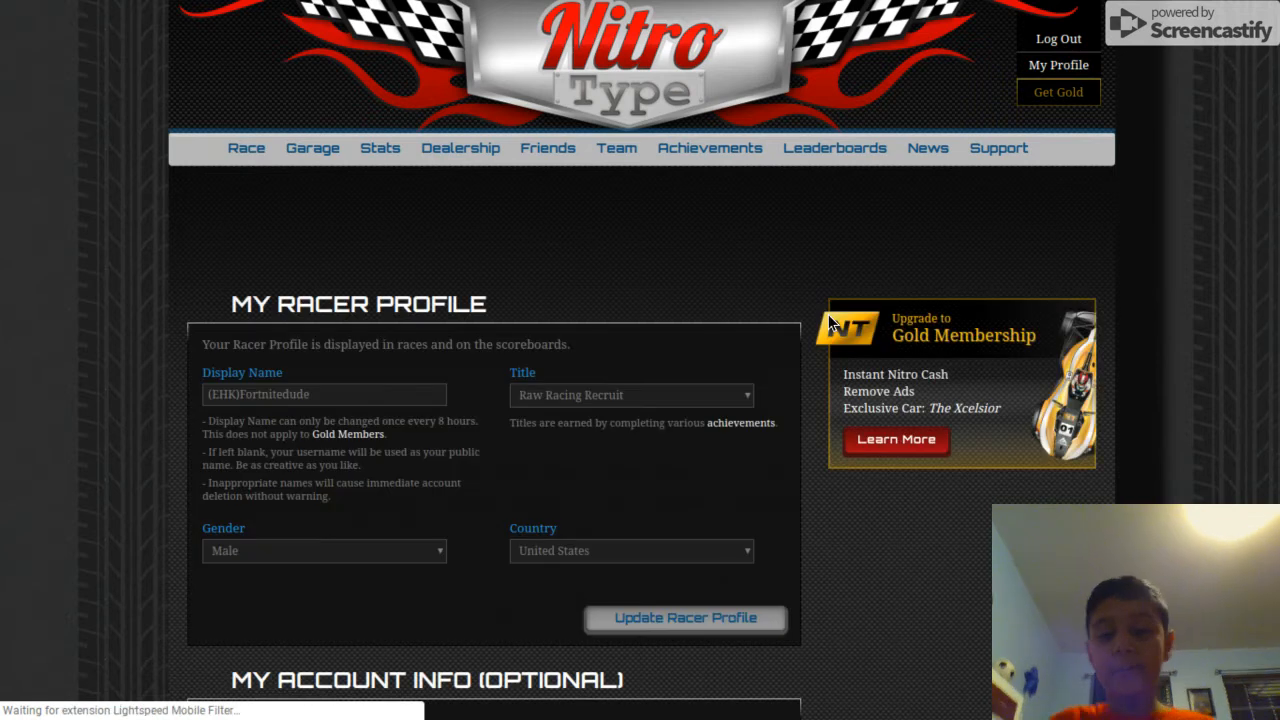
pyautogui.click(324, 394)
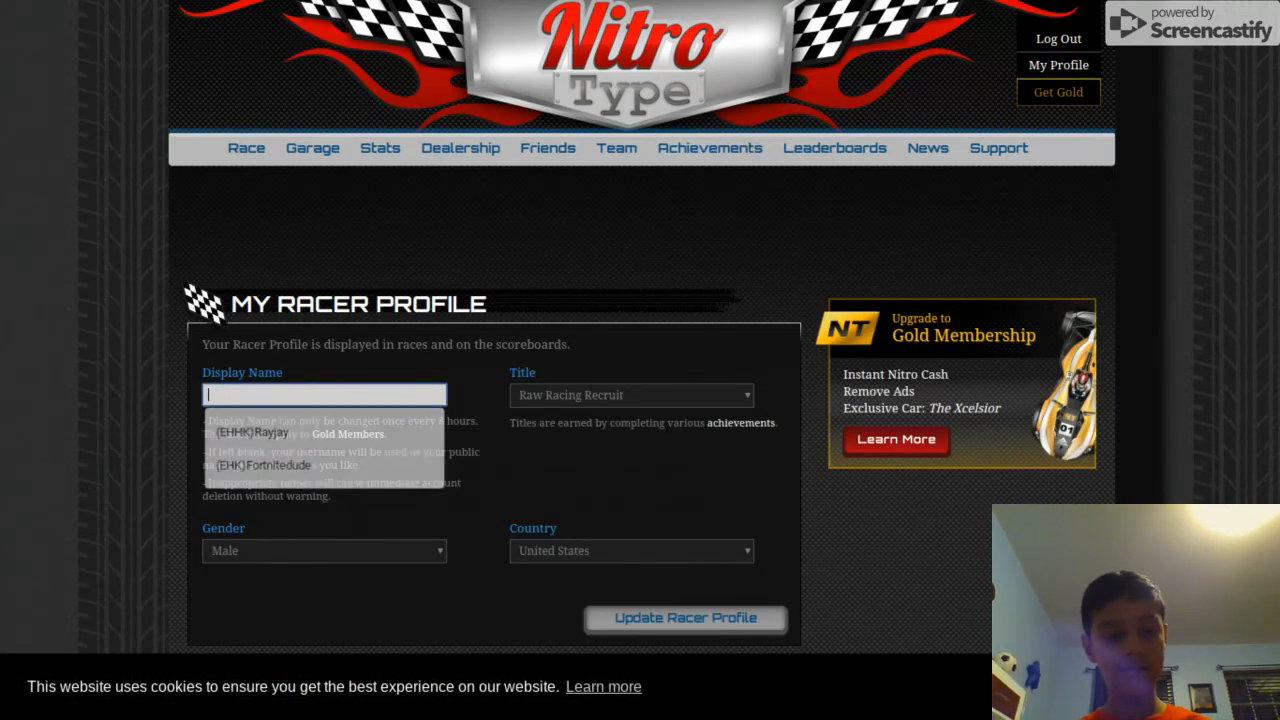
pyautogui.write('T')
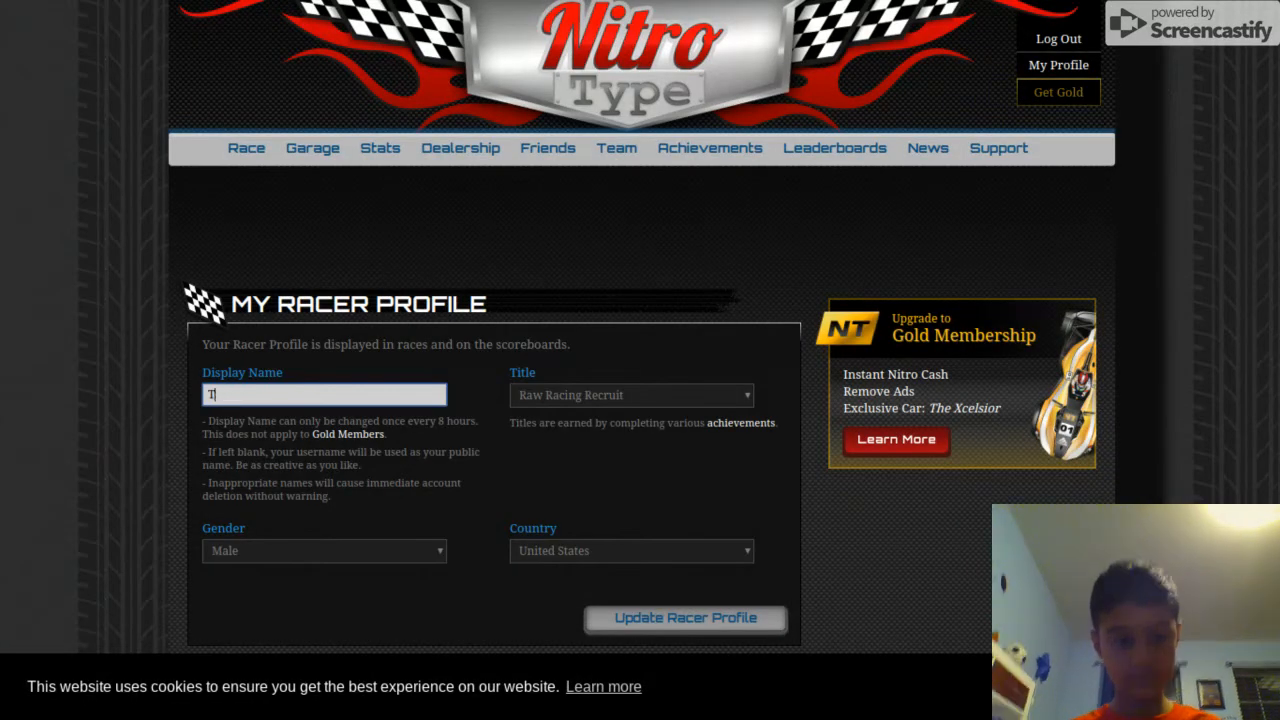
pyautogui.write('smRay')
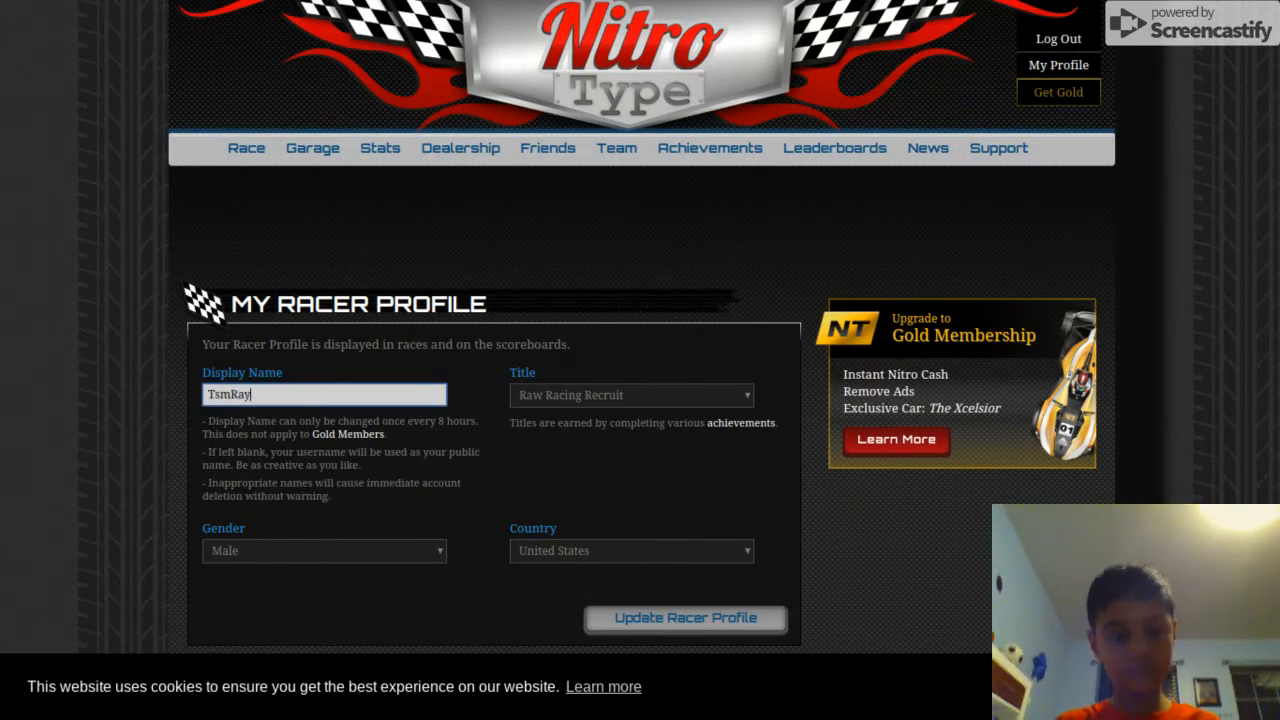
pyautogui.write('yan')
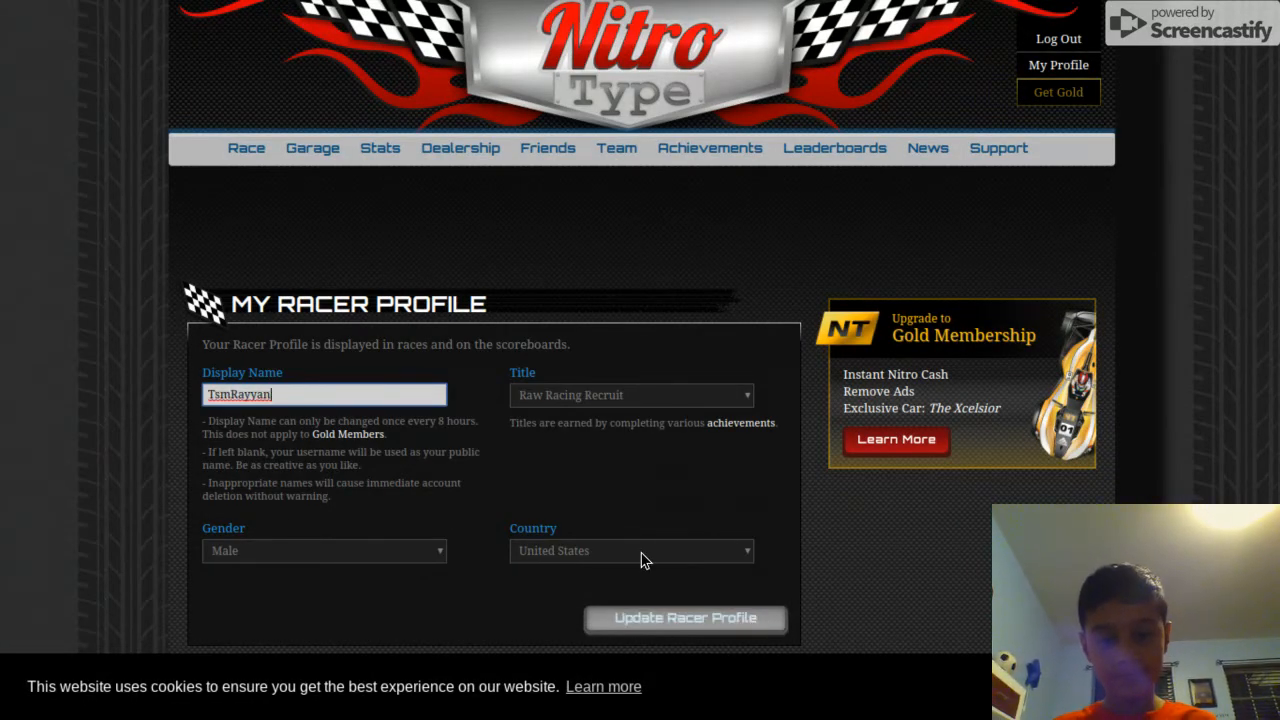
# Open the profile's Country dropdown and scroll through the country list
pyautogui.scroll(-3)
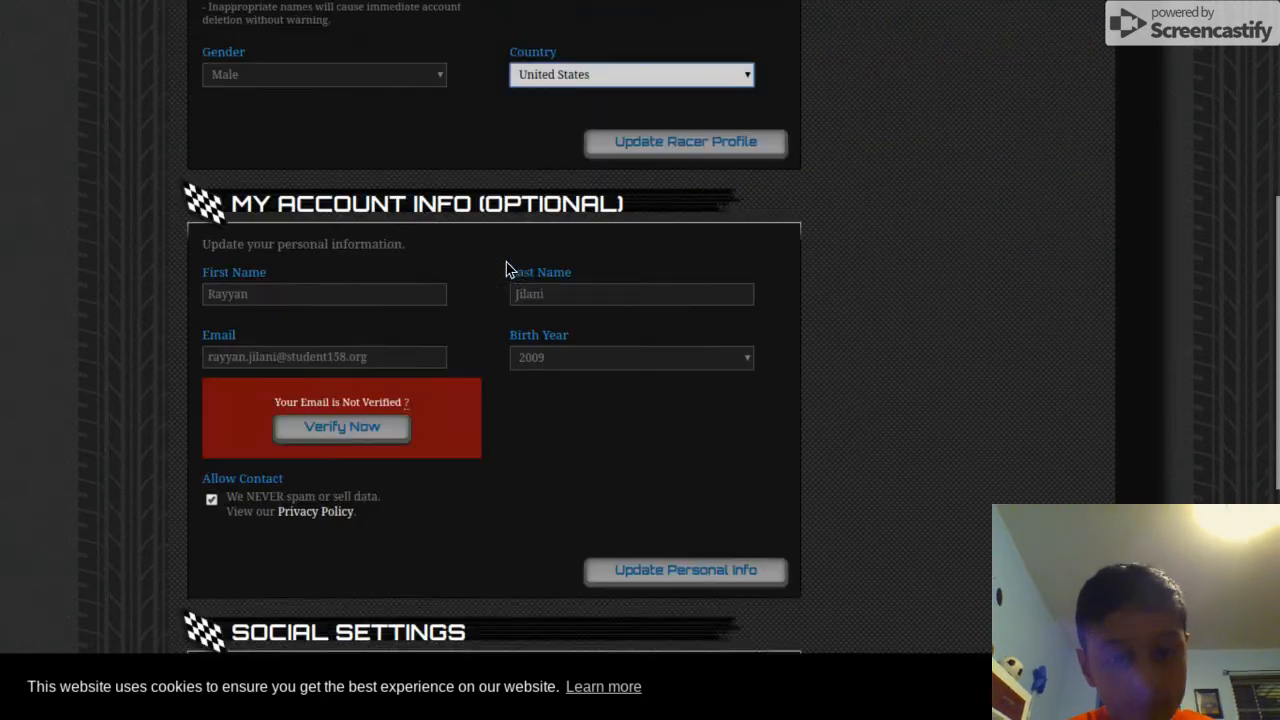
pyautogui.scroll(3)
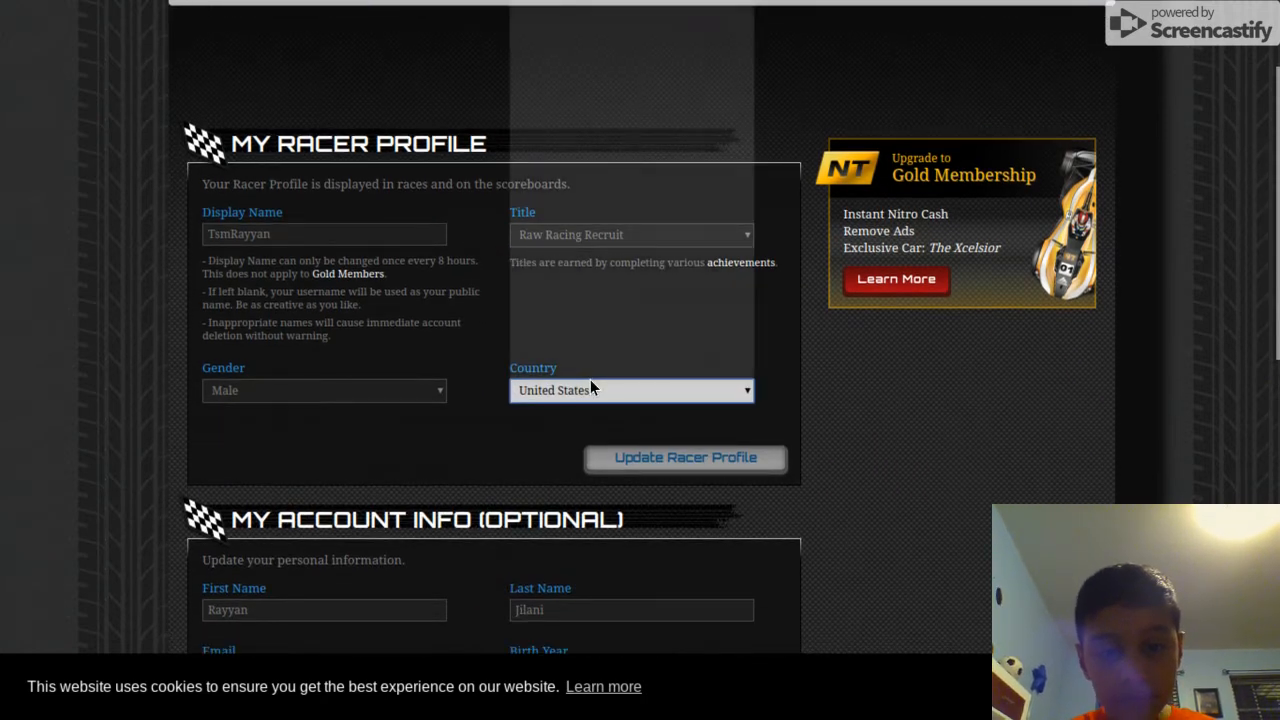
pyautogui.click(631, 390)
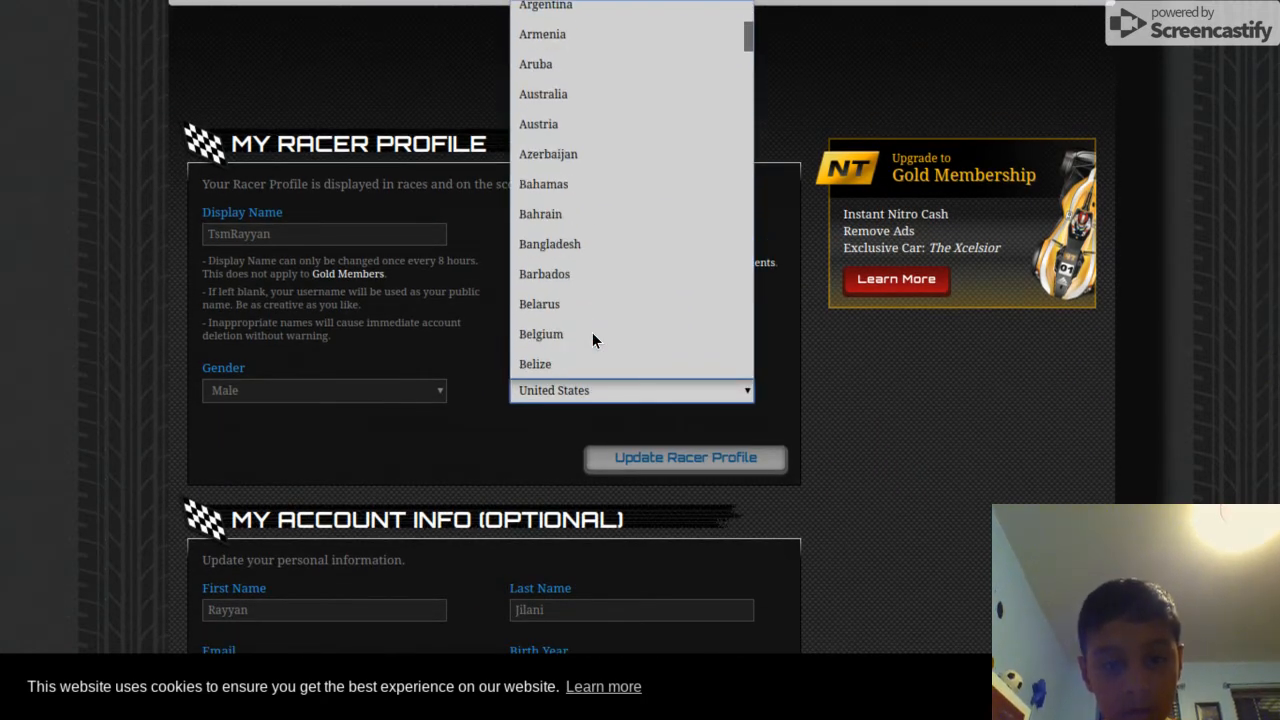
pyautogui.scroll(-3)
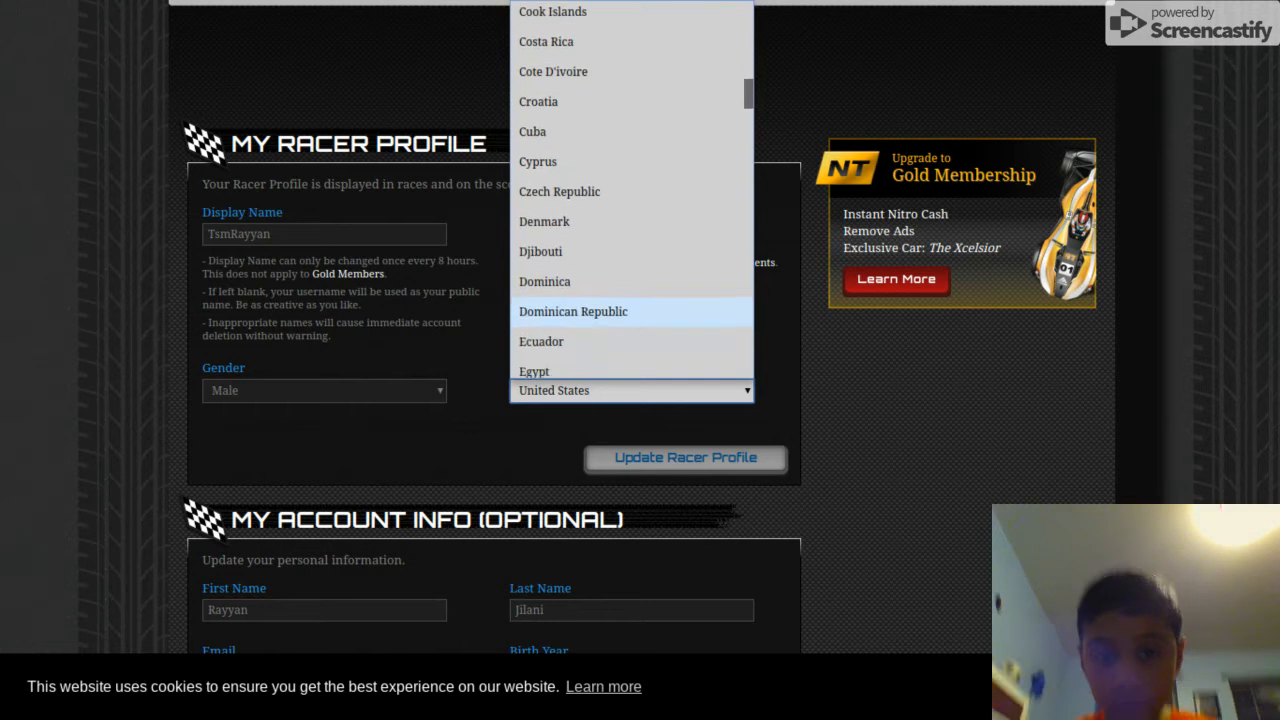
pyautogui.scroll(-3)
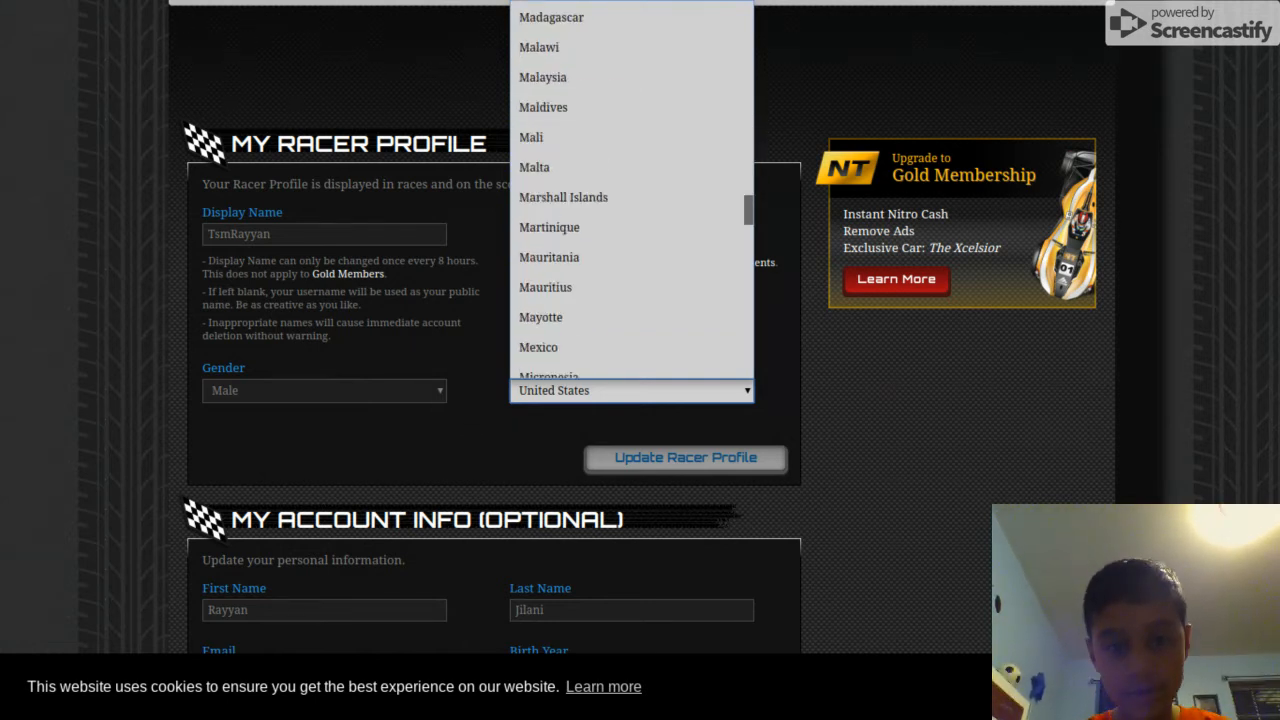
pyautogui.scroll(-3)
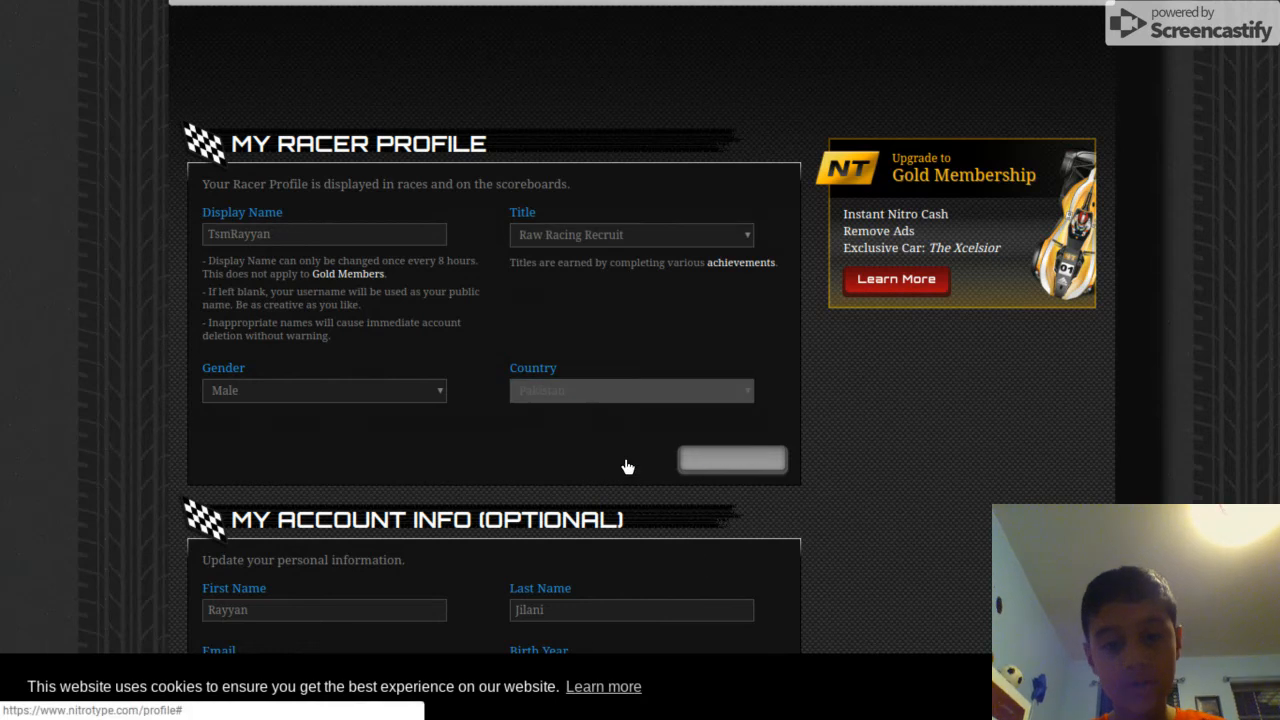
# Submit Update Racer Profile, Update Personal Info and Update Social Settings, then load Race
pyautogui.click(732, 459)
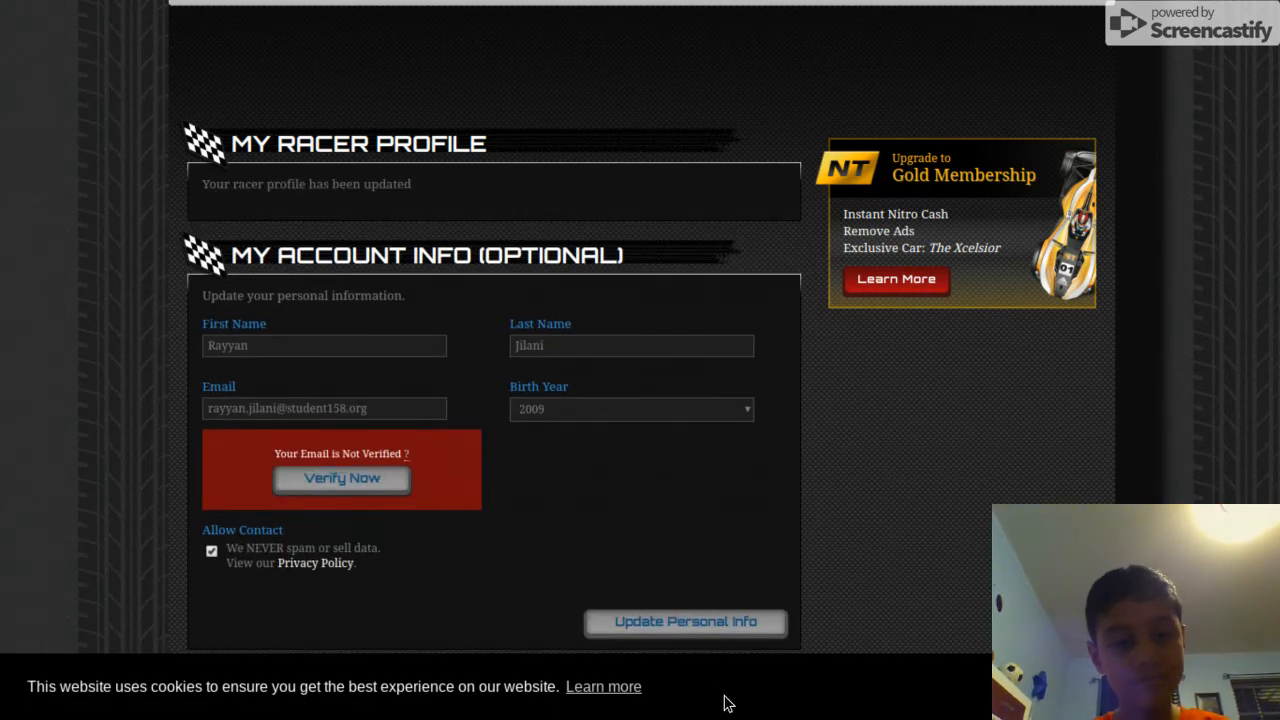
pyautogui.moveTo(712, 628)
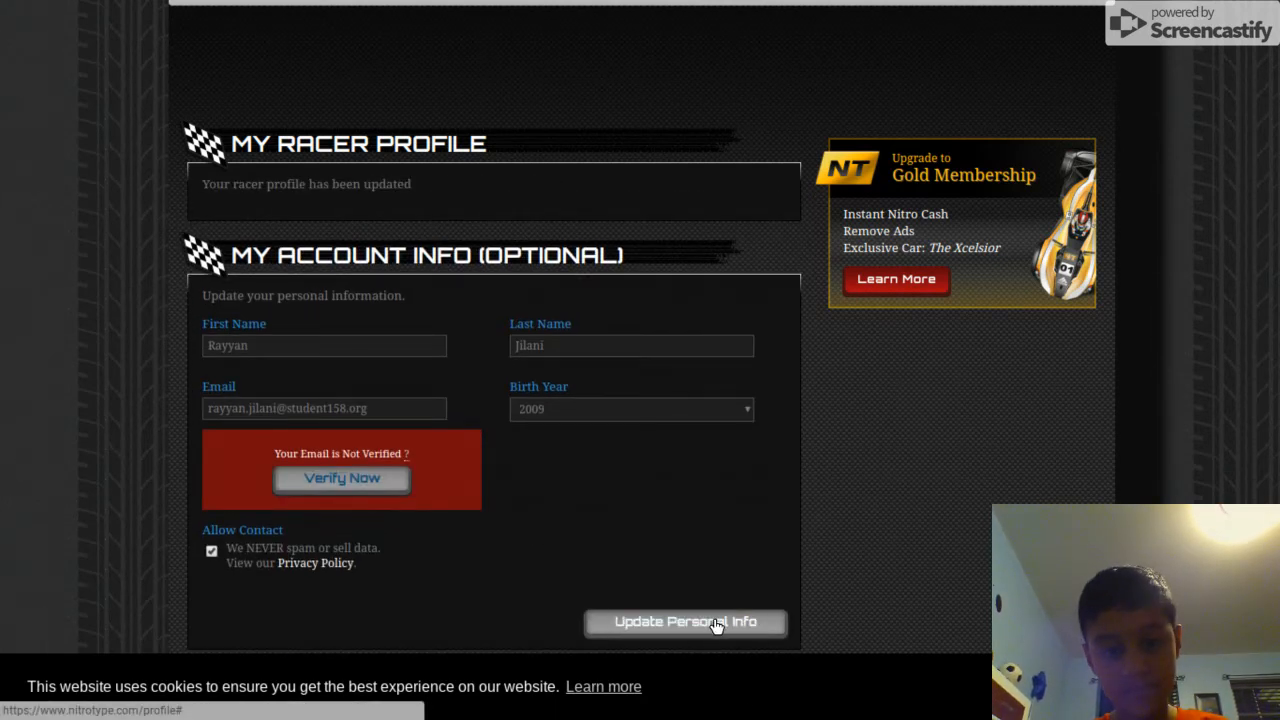
pyautogui.click(685, 622)
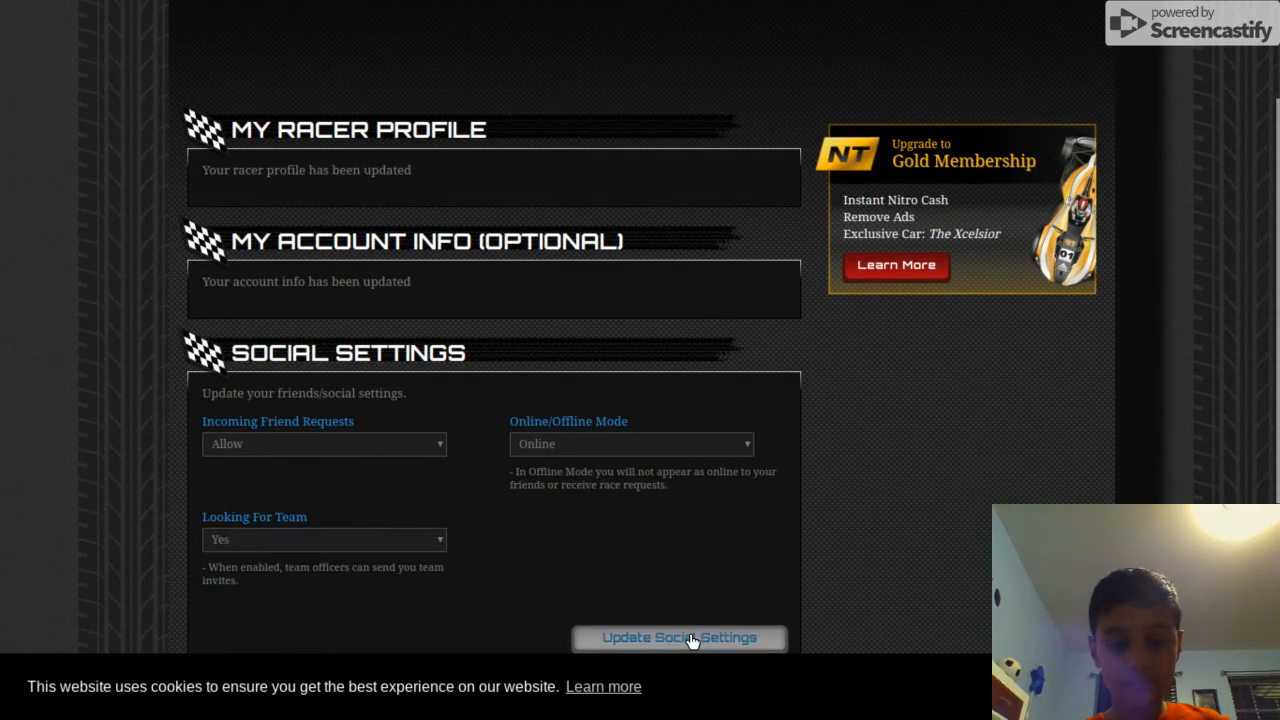
pyautogui.click(679, 638)
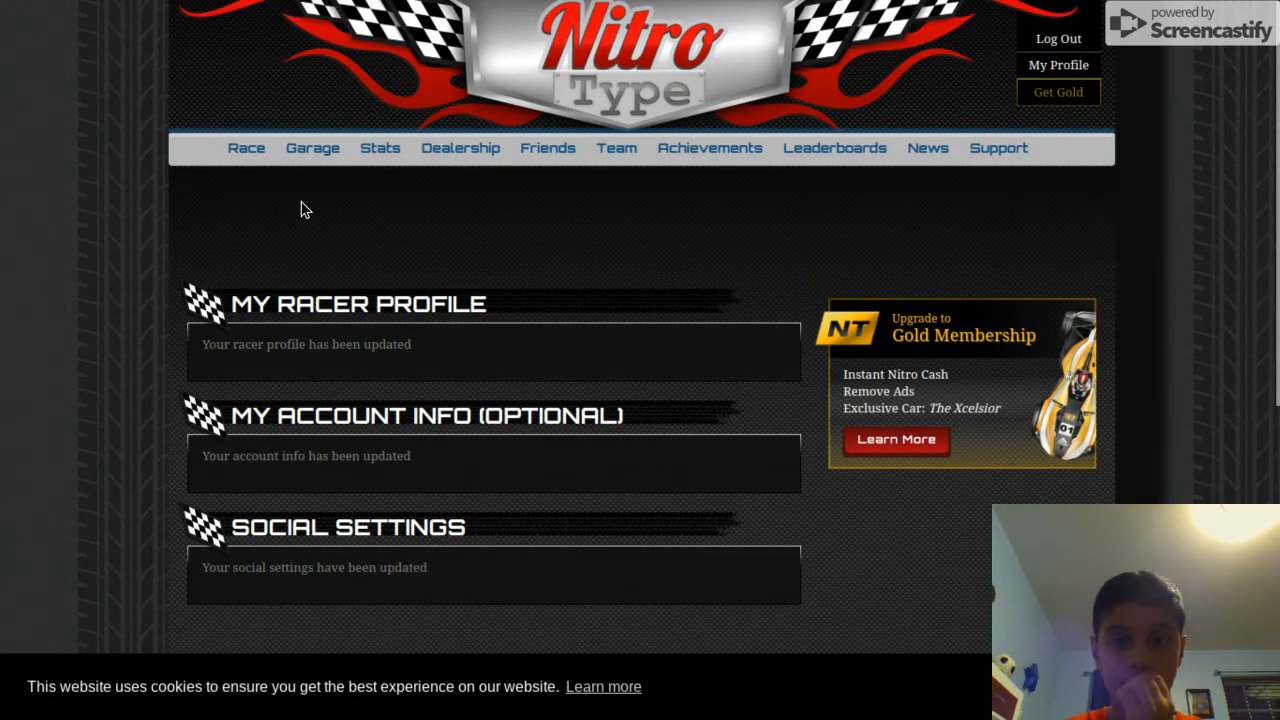
pyautogui.click(246, 148)
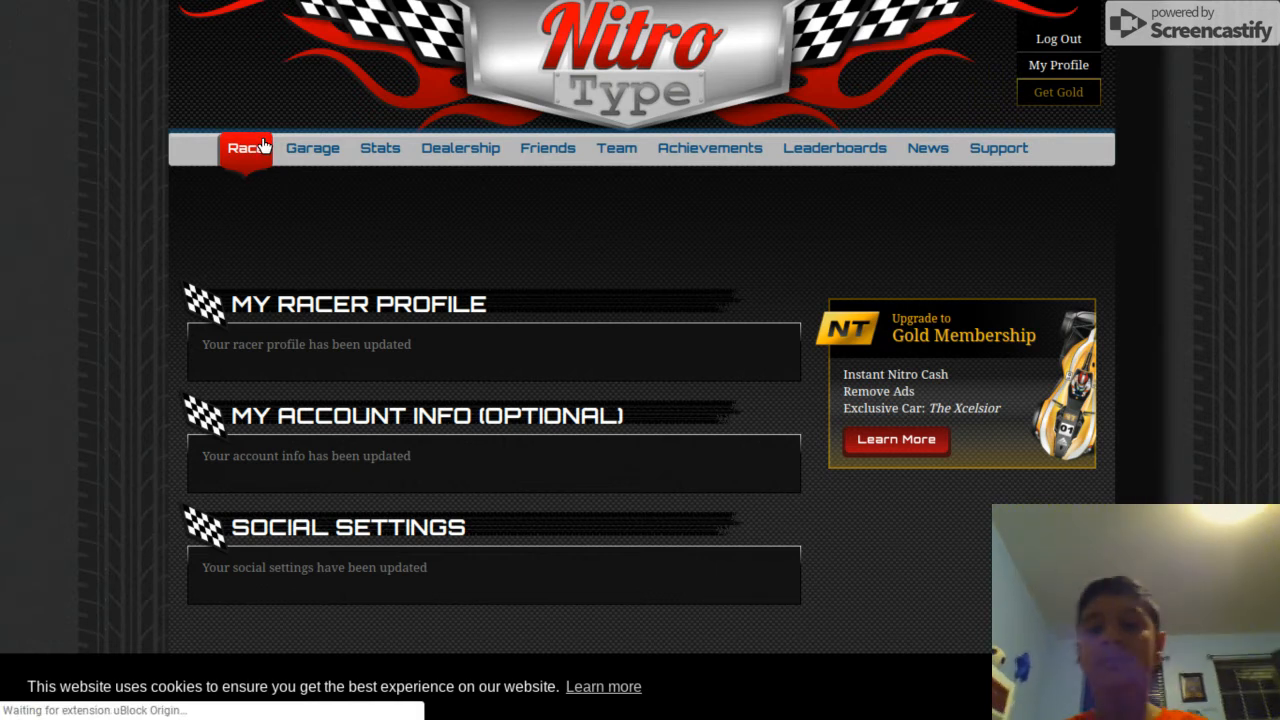
# Start a new race and type it through, finishing fourth at 26 WPM, 89% accuracy
pyautogui.click(245, 148)
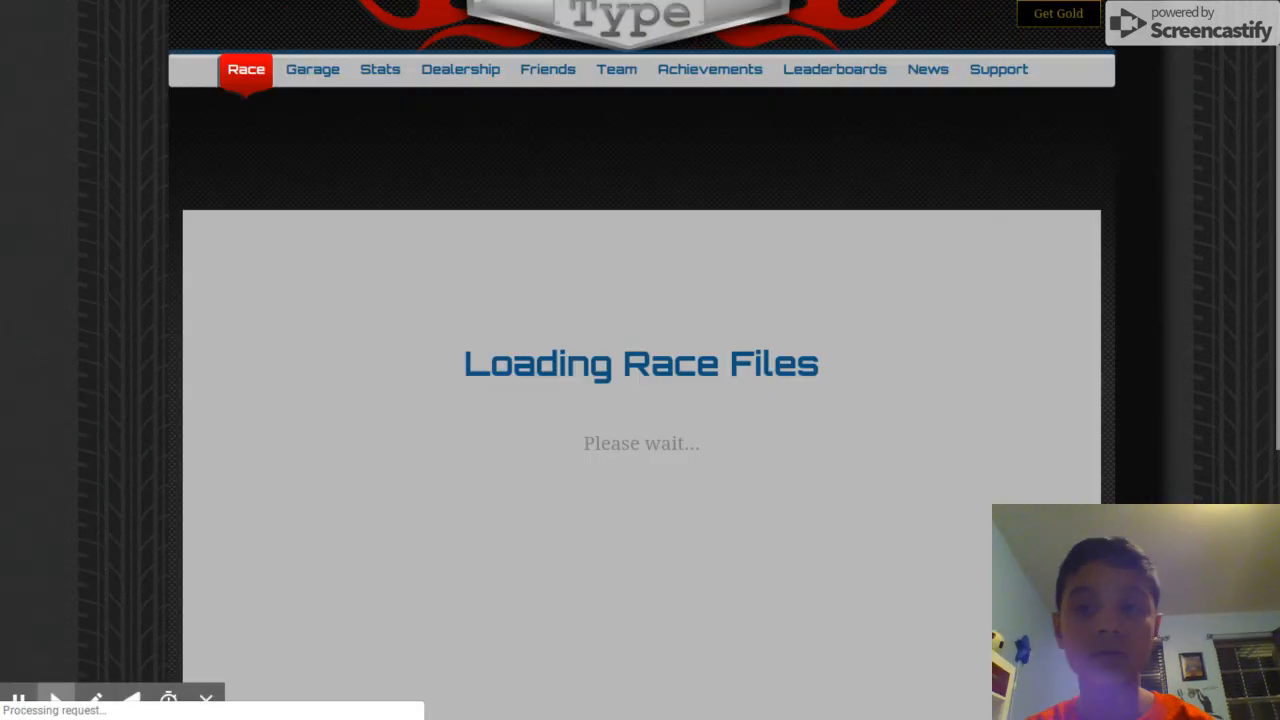
pyautogui.moveTo(1004, 198)
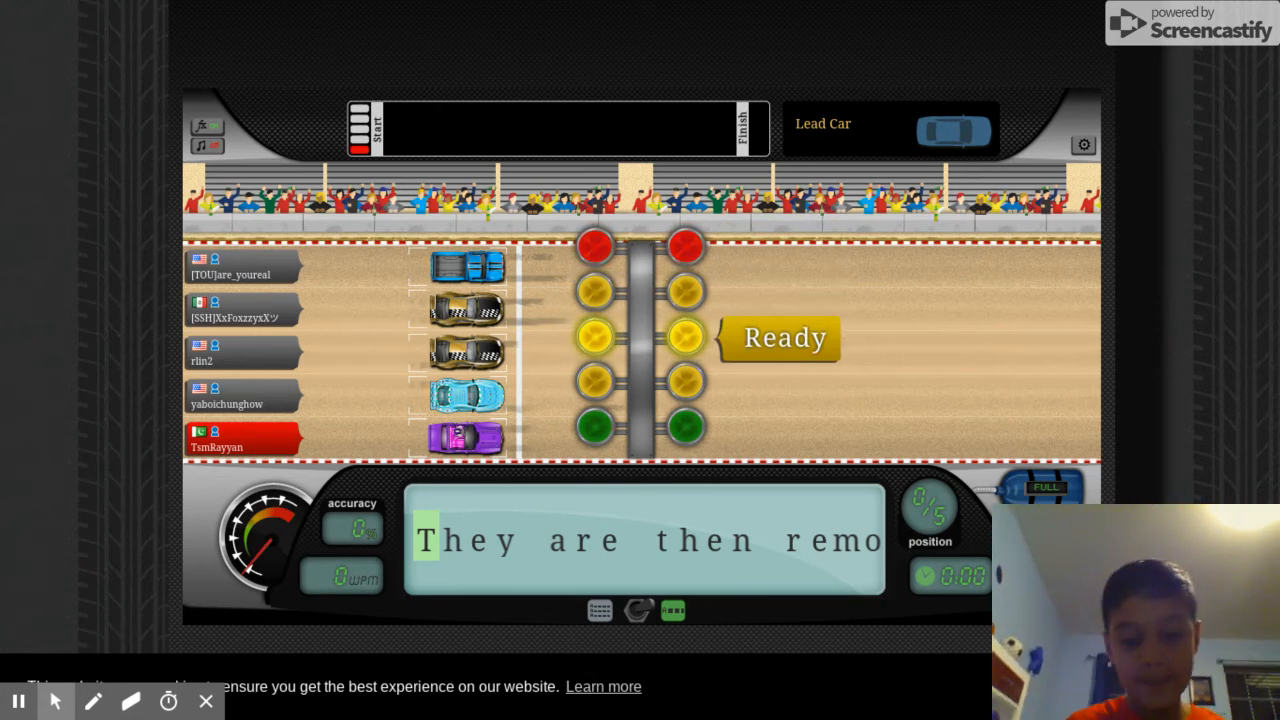
pyautogui.write('T')
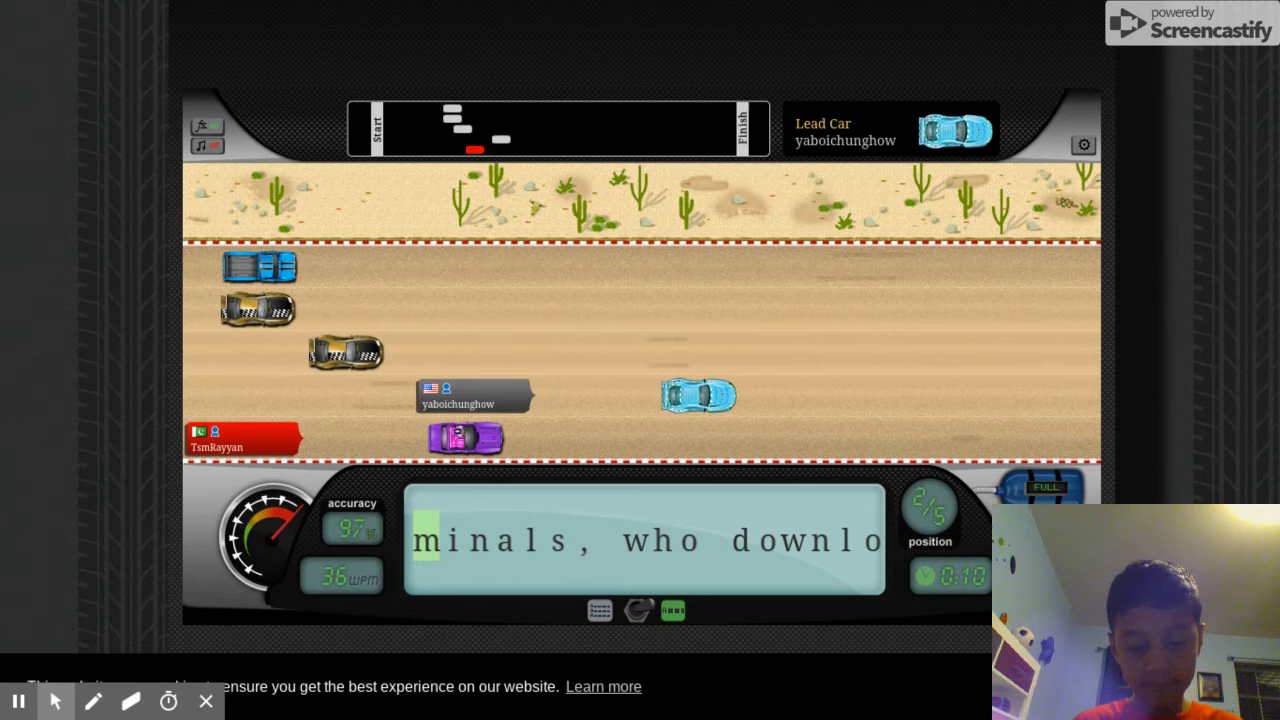
pyautogui.write('a')
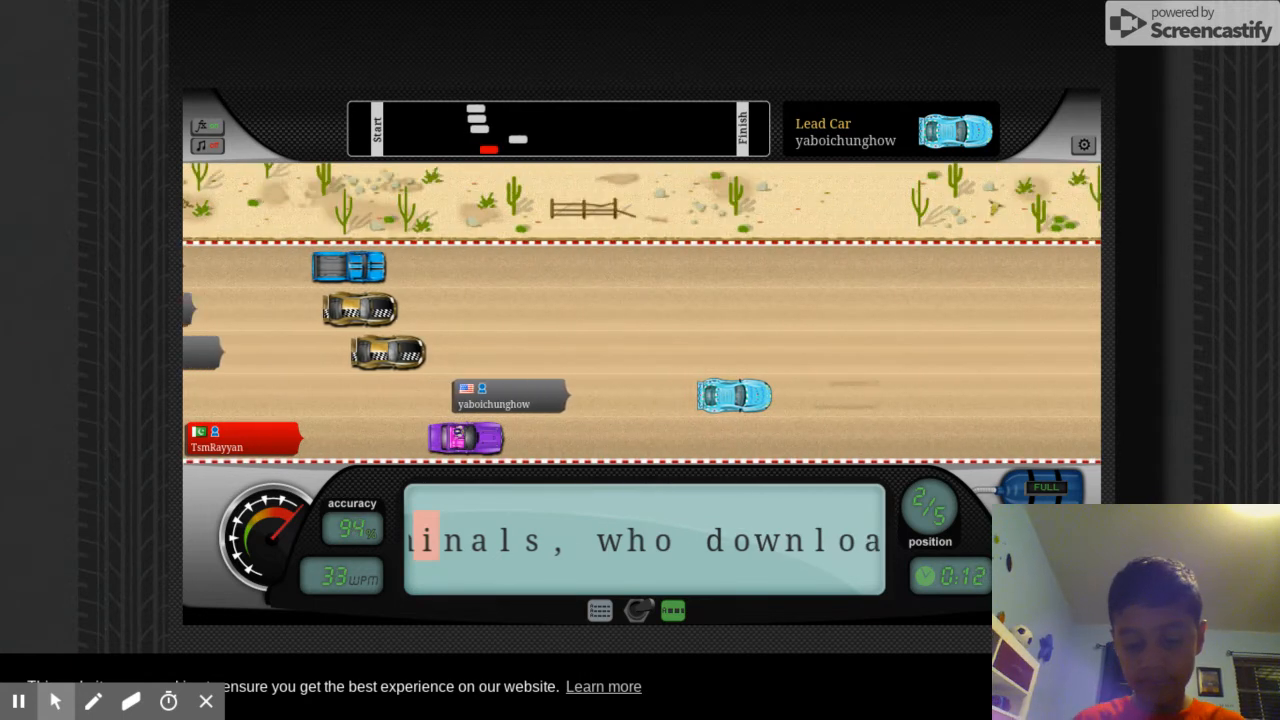
pyautogui.write('download the stole')
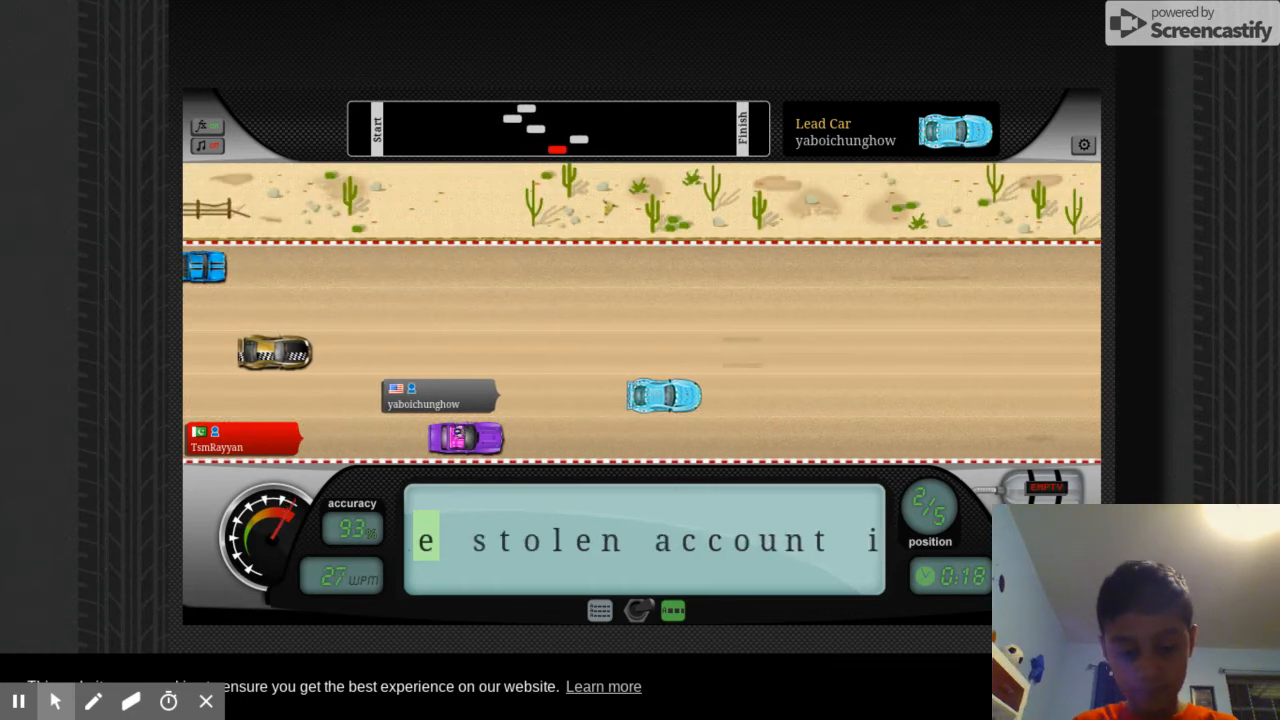
pyautogui.write('en account informa')
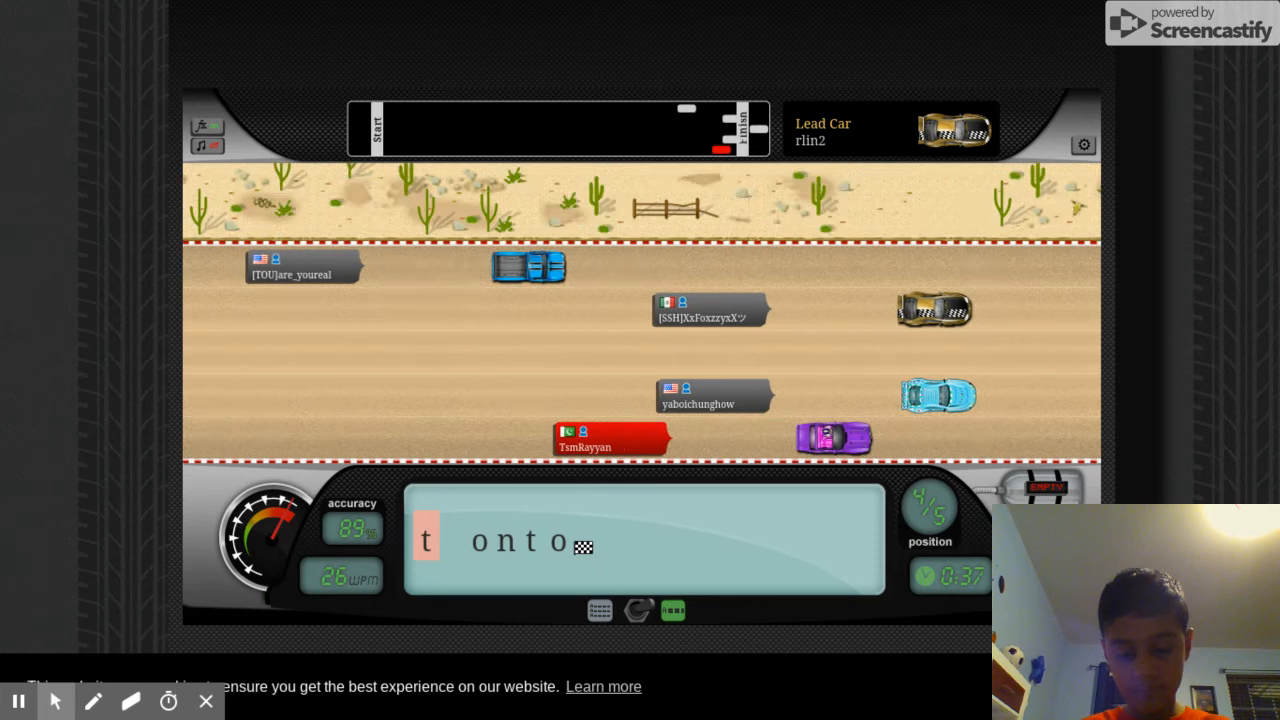
pyautogui.write('o')
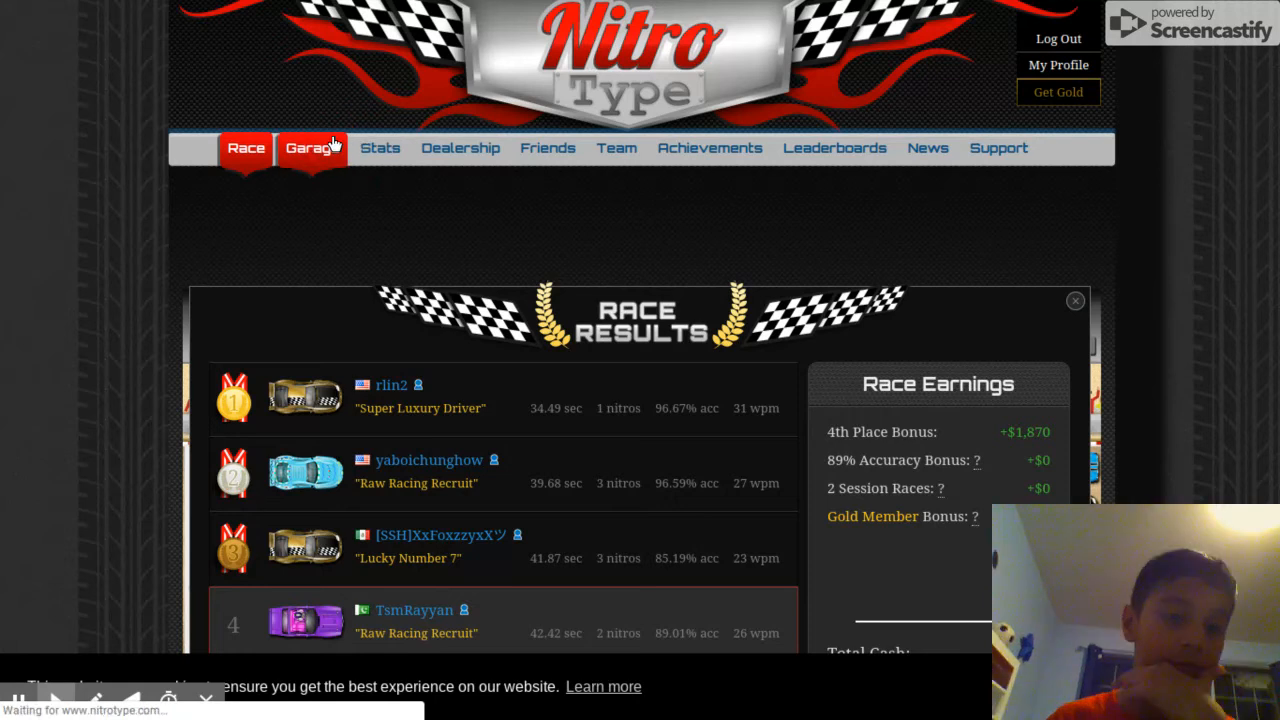
# Go to the Nitro Type garage (TsmRayyan, level 25), then clear Chrome off the desktop
pyautogui.click(312, 147)
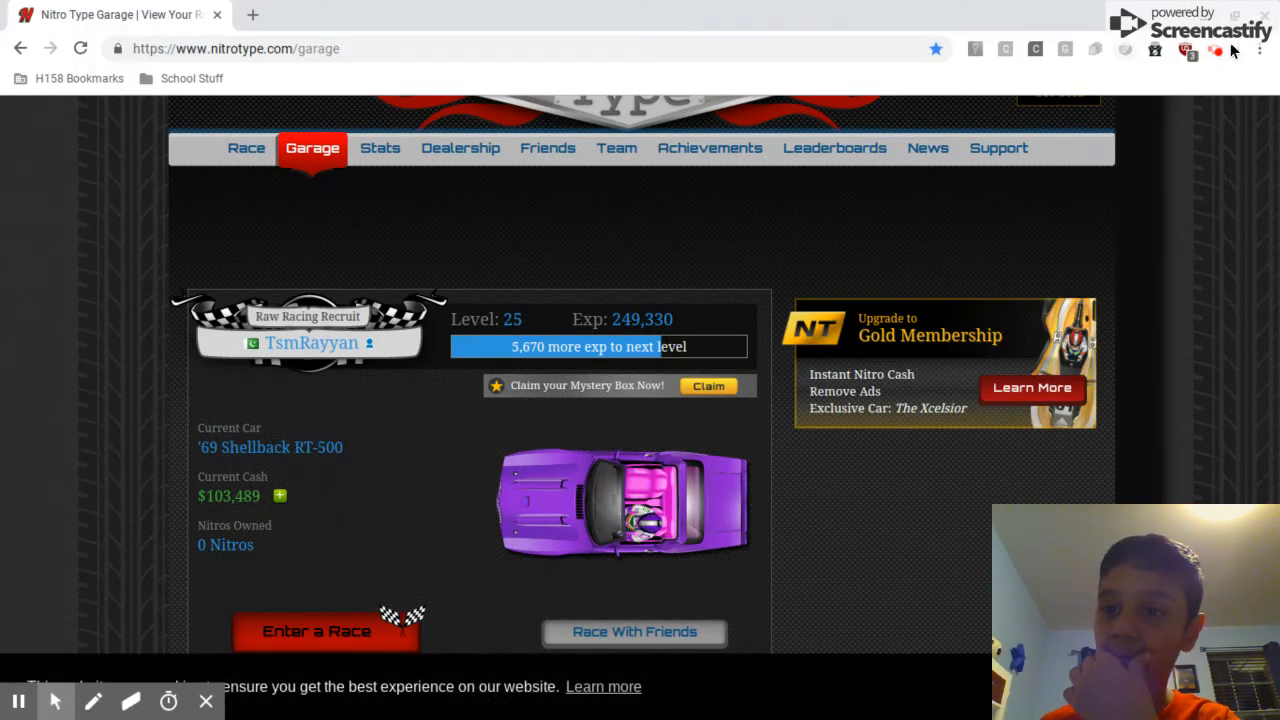
pyautogui.moveTo(1219, 63)
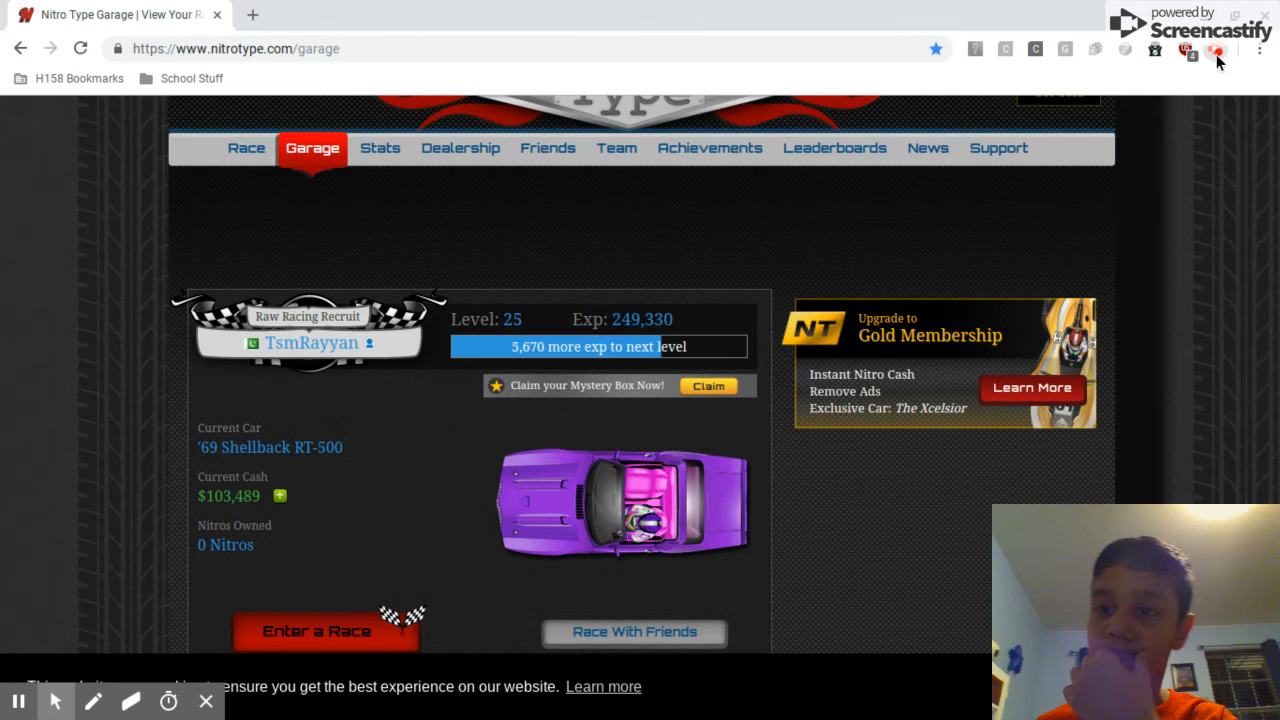
pyautogui.click(1218, 50)
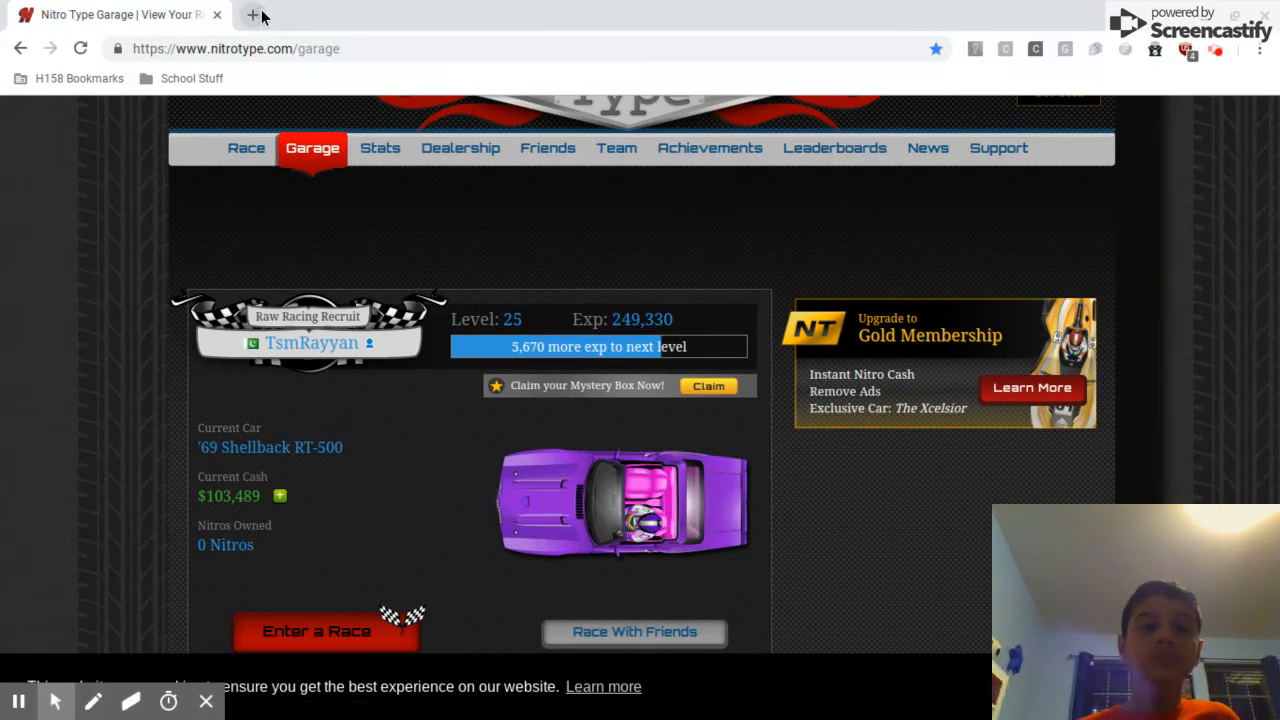
pyautogui.click(262, 14)
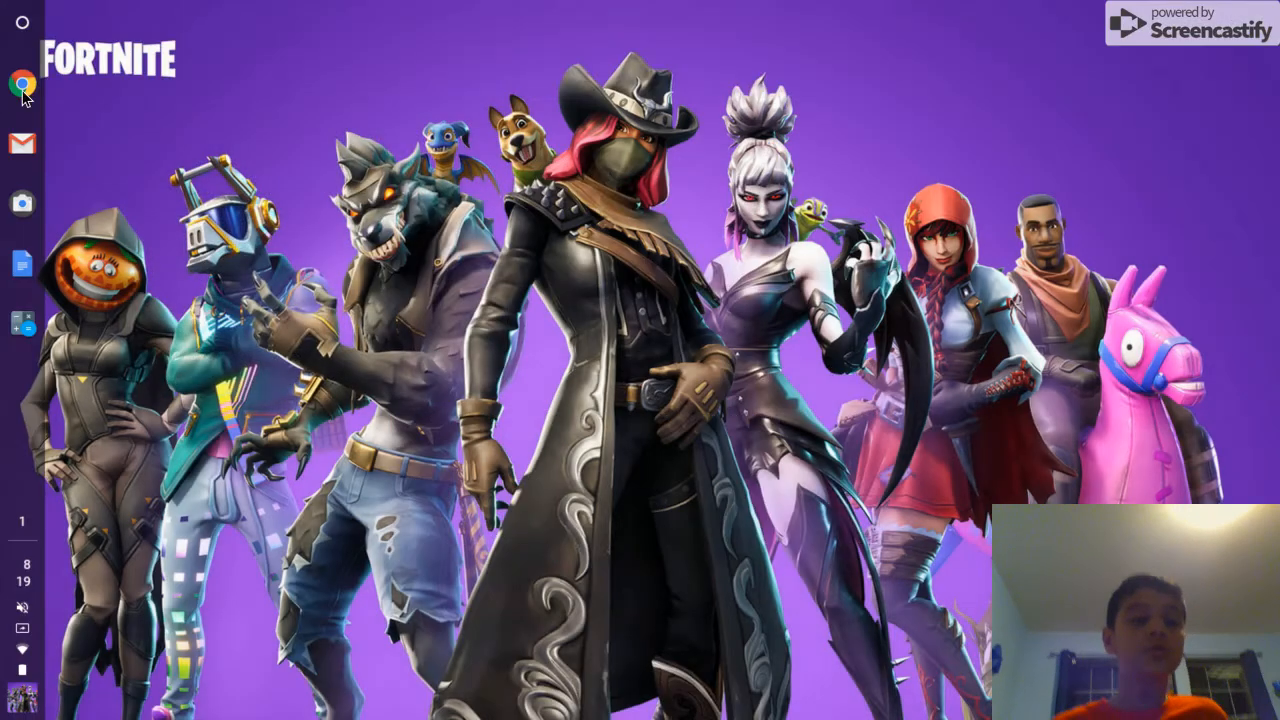
# Reopen Chrome and expand the School Stuff bookmarks to Rayyan's Games
pyautogui.click(22, 74)
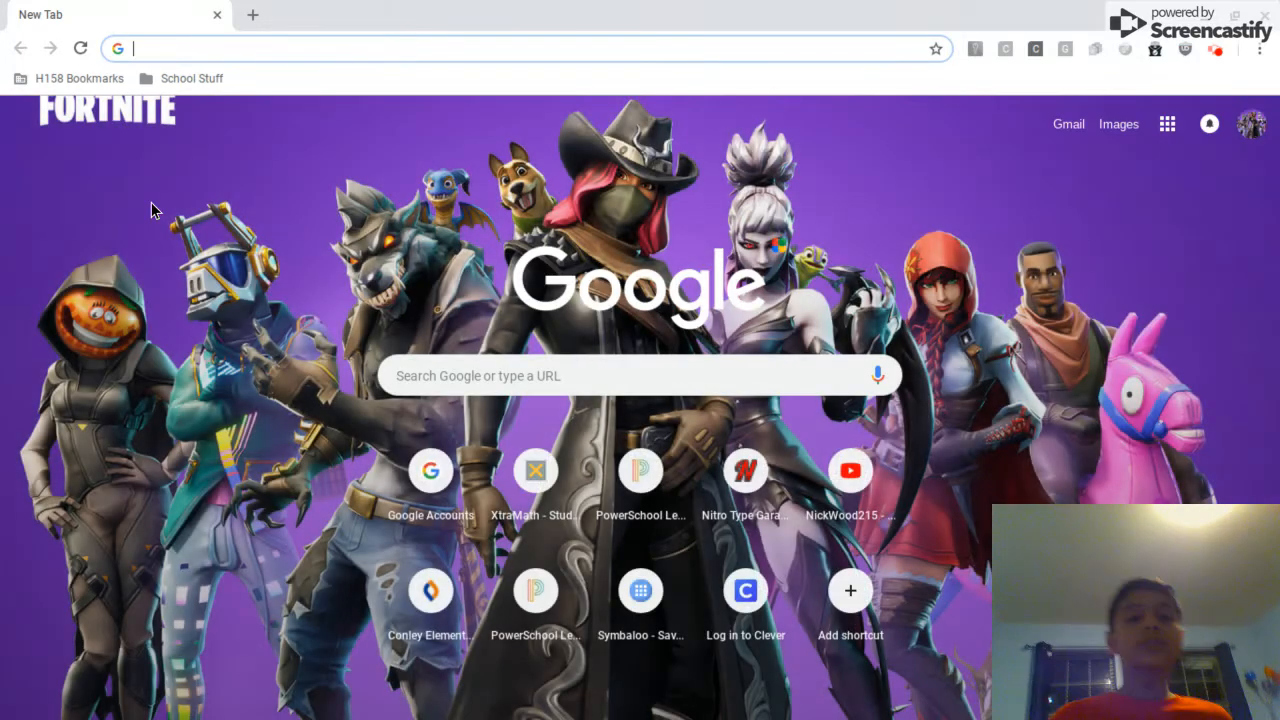
pyautogui.click(191, 78)
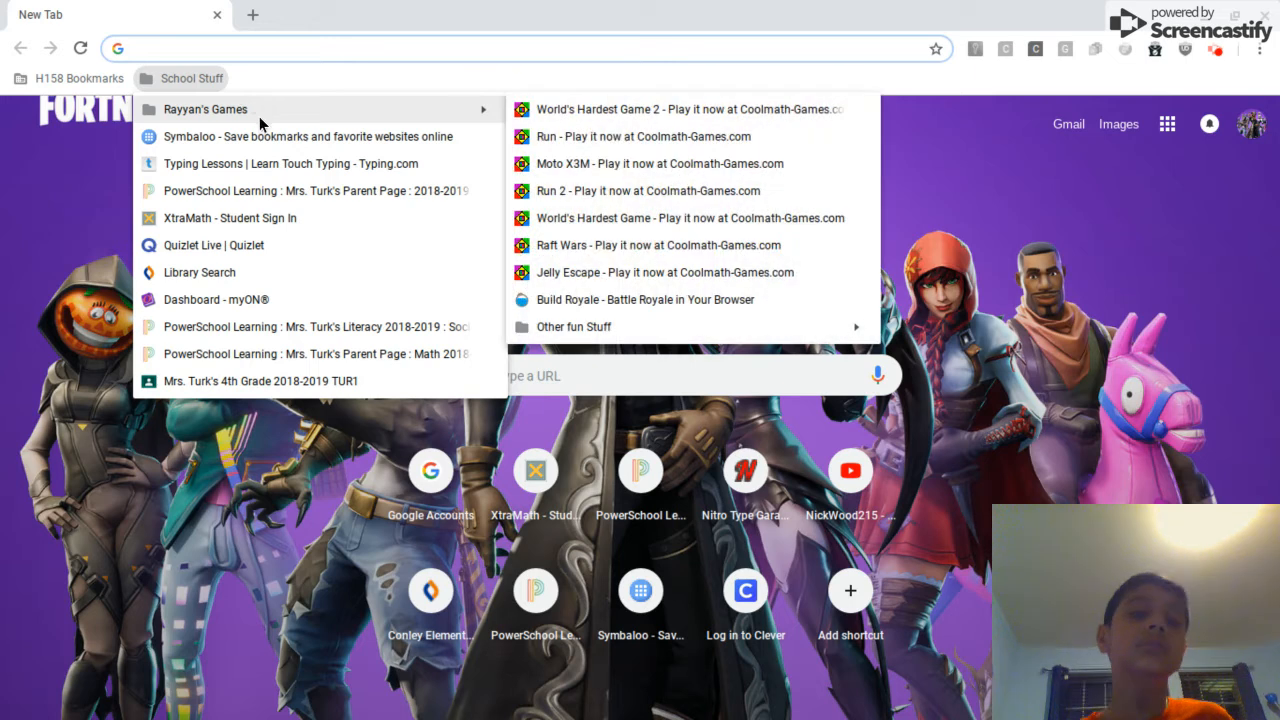
pyautogui.moveTo(718, 278)
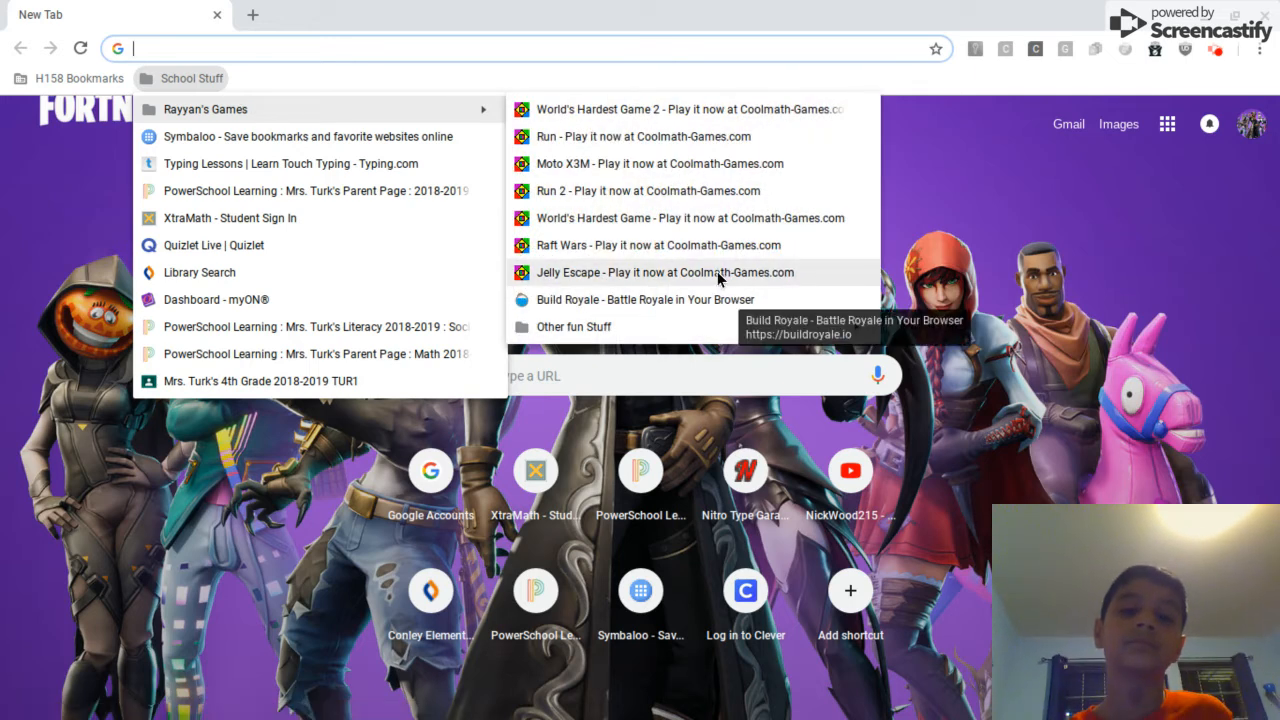
pyautogui.moveTo(691, 237)
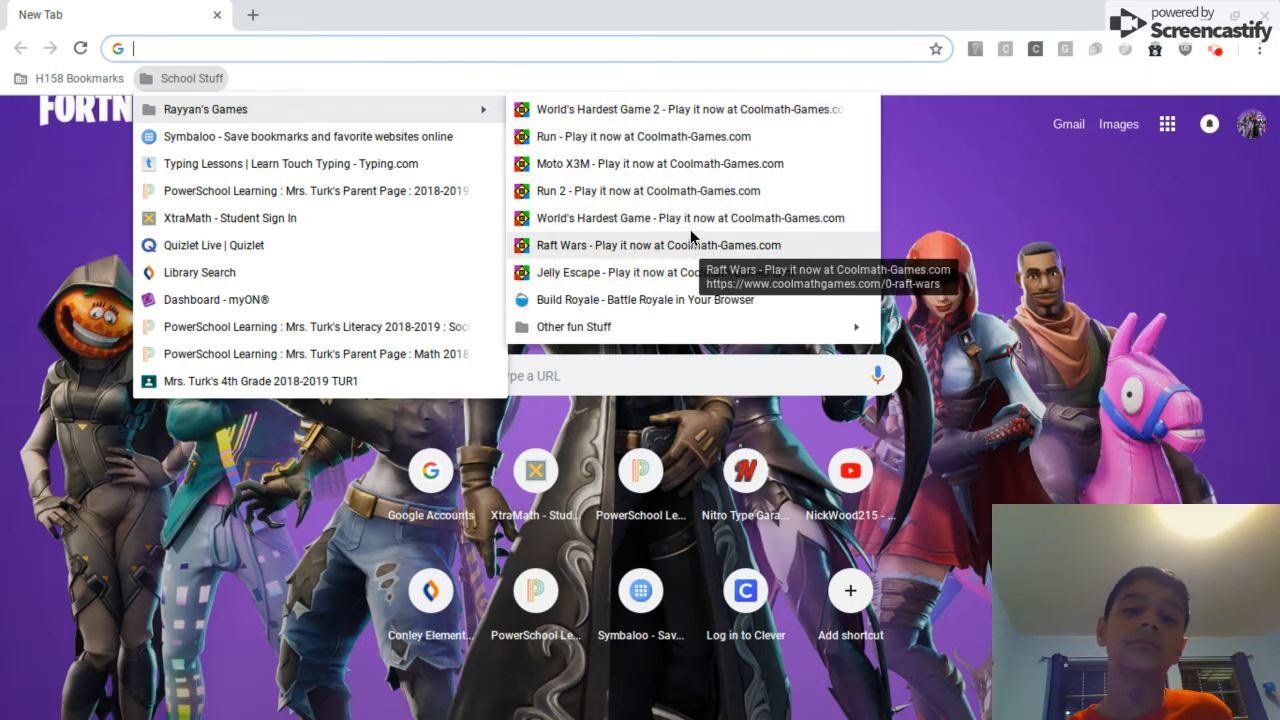
pyautogui.moveTo(691, 185)
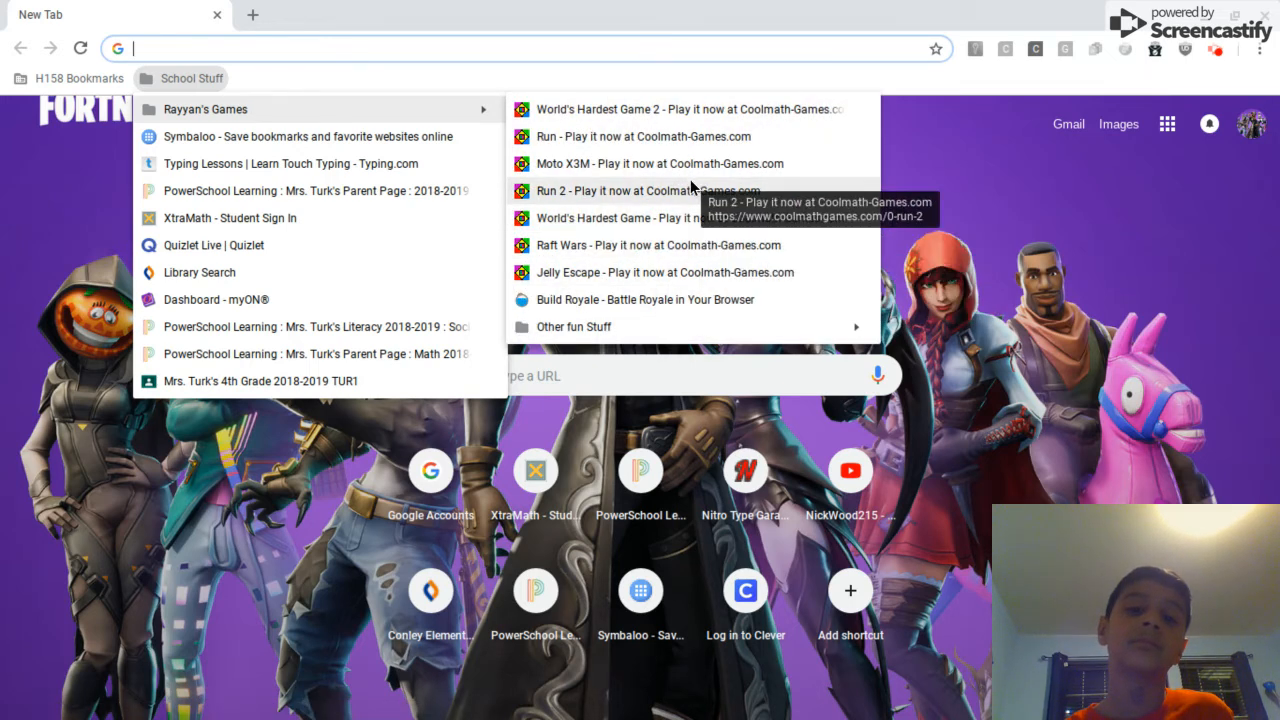
pyautogui.moveTo(681, 172)
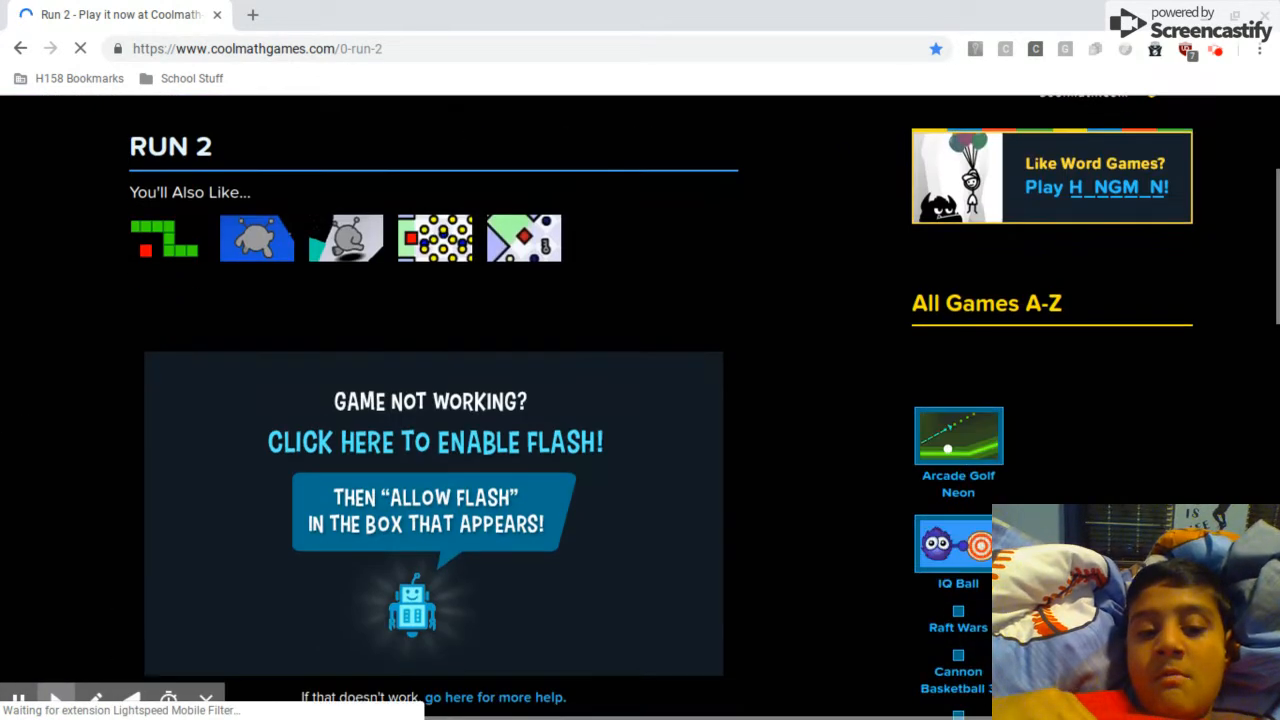
# Enable and allow Flash so Run 2 loads its Level Select screen
pyautogui.scroll(-3)
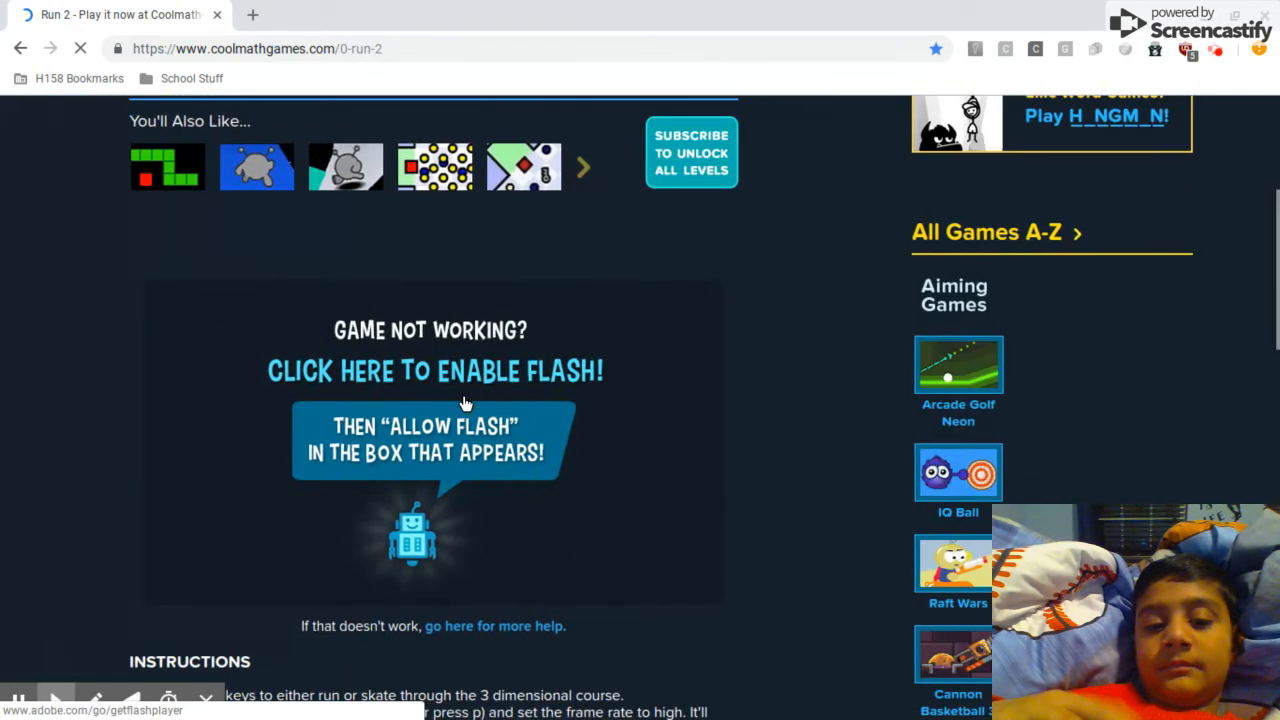
pyautogui.click(434, 371)
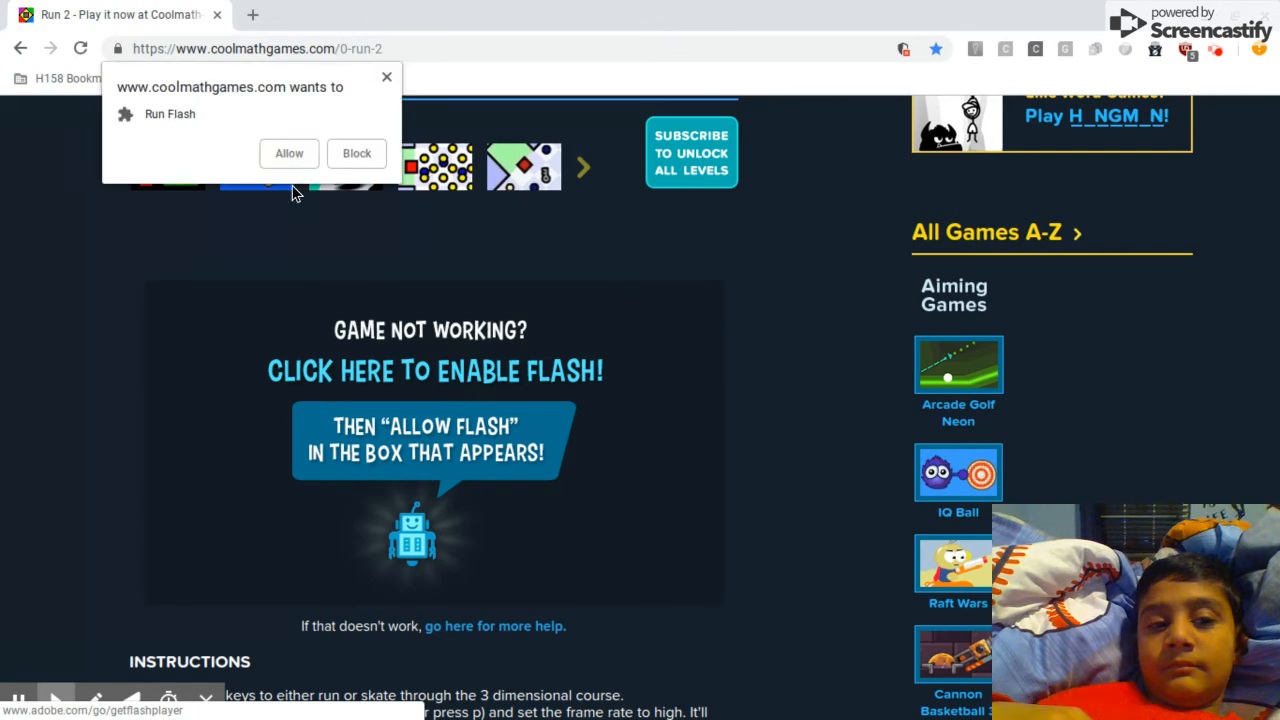
pyautogui.click(289, 153)
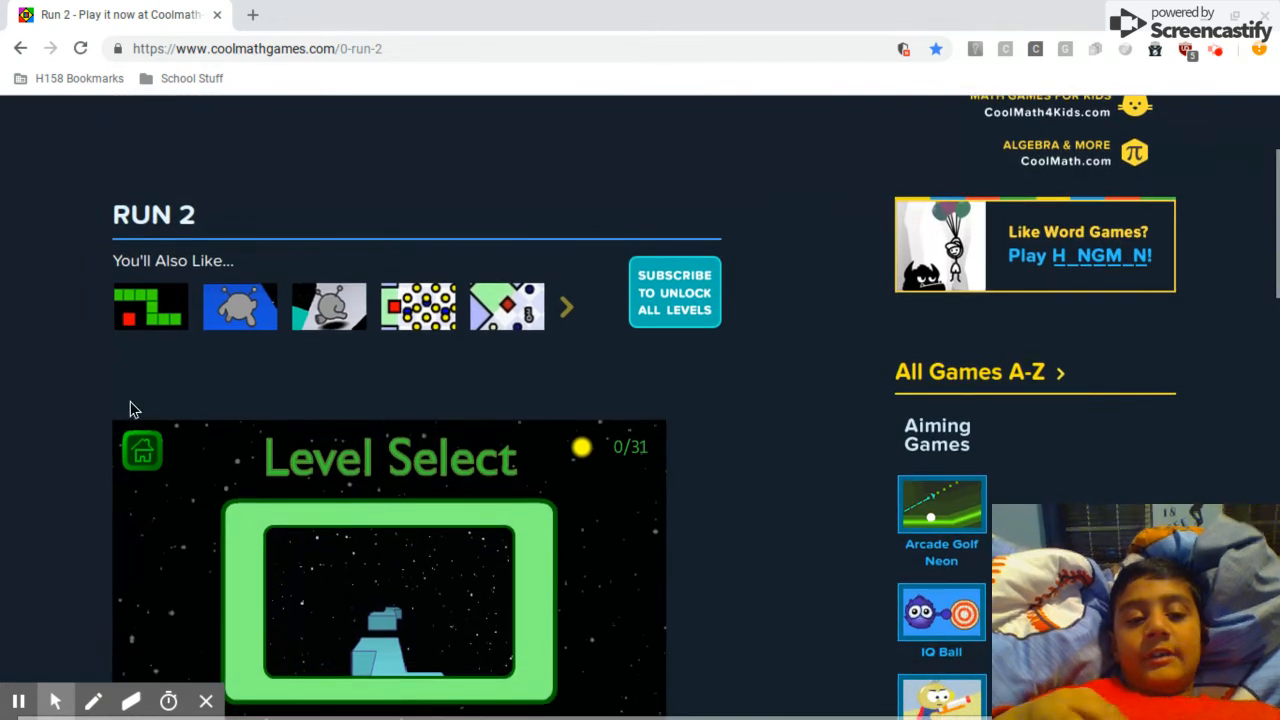
# Follow the link to the original Run game's page
pyautogui.click(256, 306)
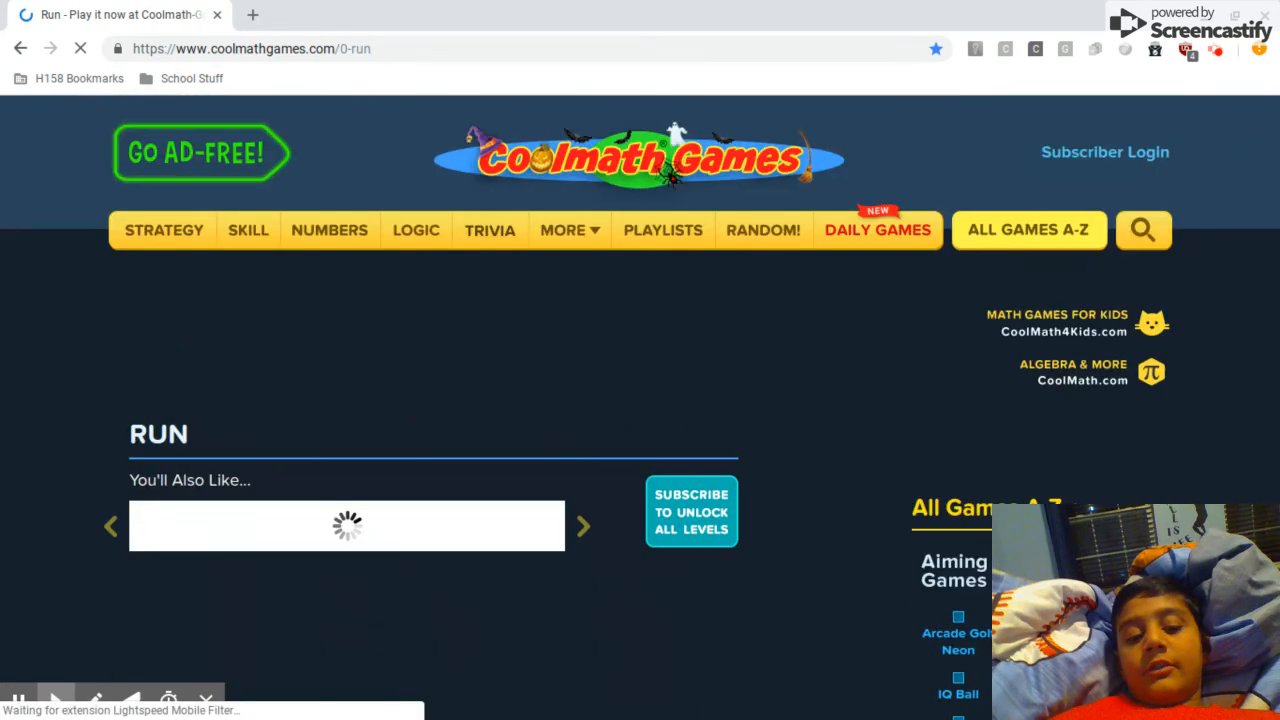
# Start the original Run game and close the accidentally opened mail tab
pyautogui.scroll(-3)
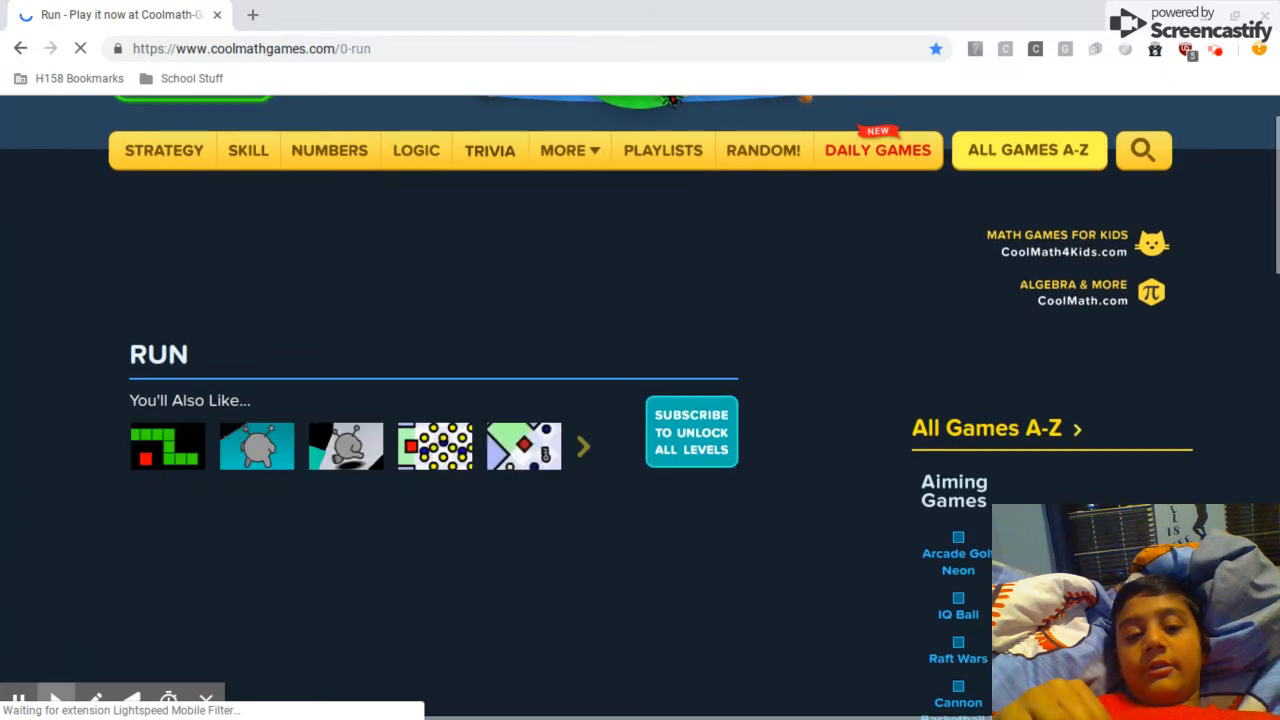
pyautogui.scroll(-3)
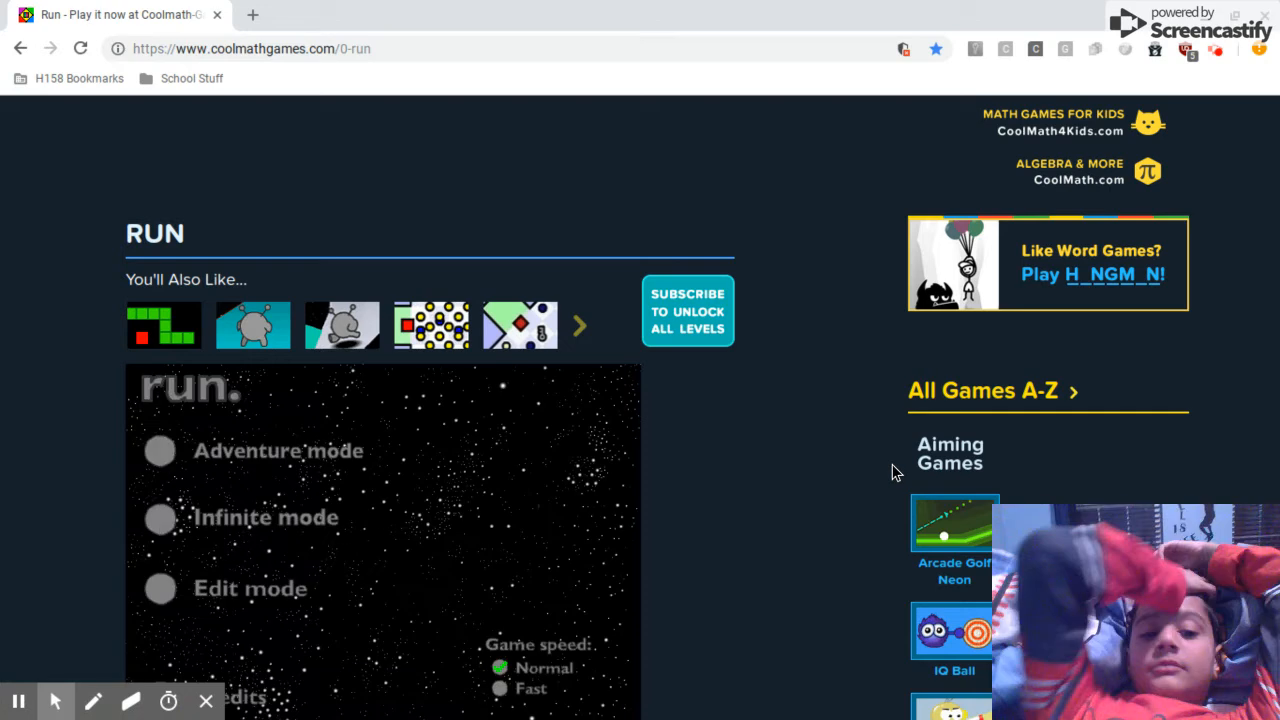
pyautogui.scroll(-3)
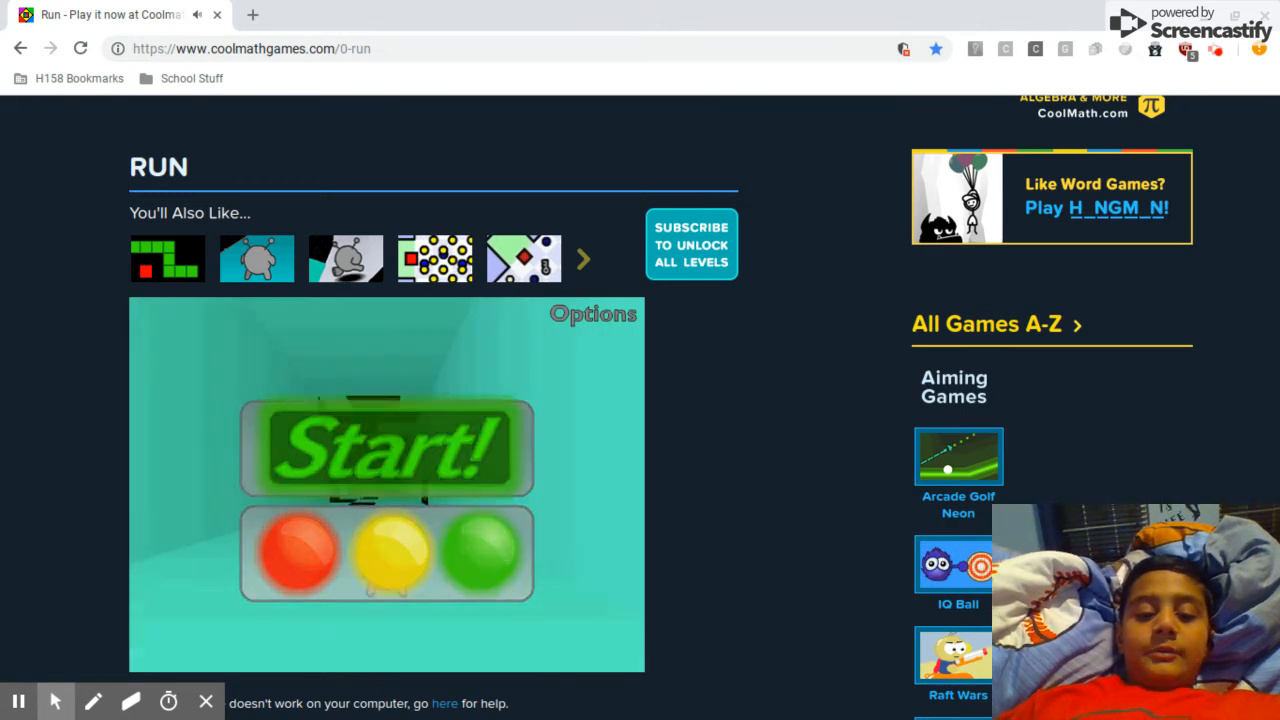
pyautogui.click(386, 449)
pyautogui.write('SXD')
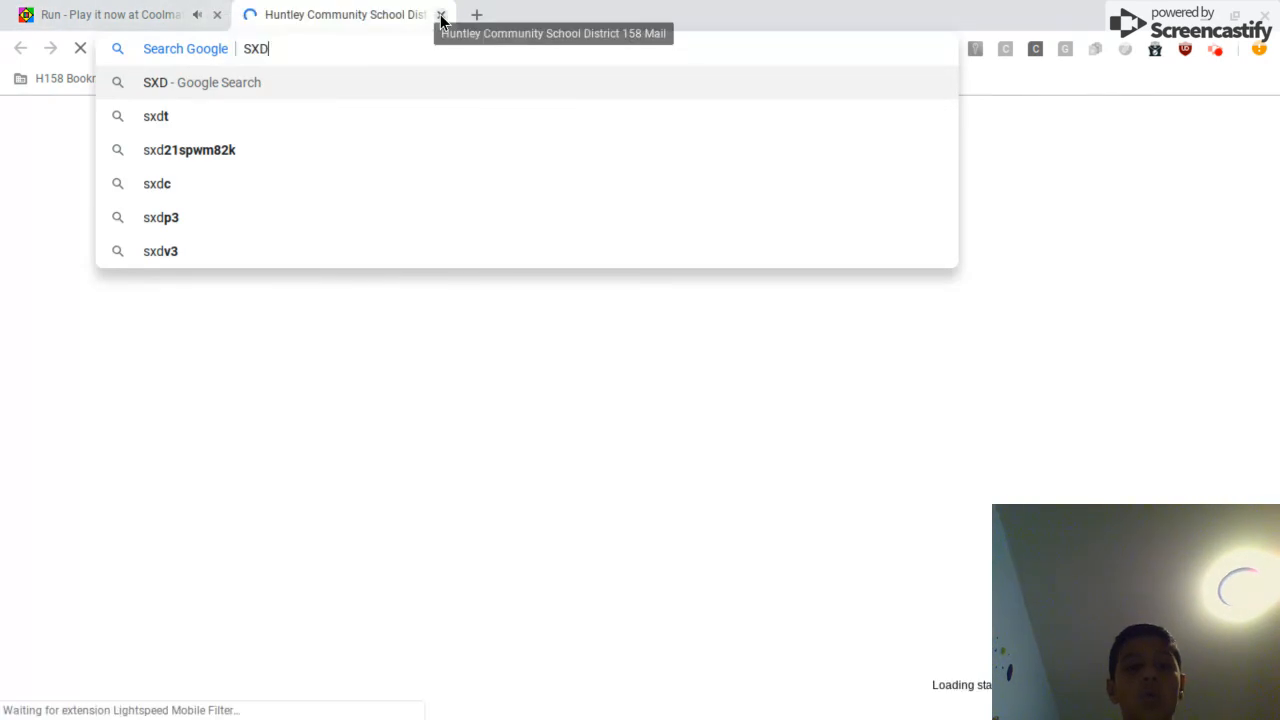
pyautogui.click(440, 14)
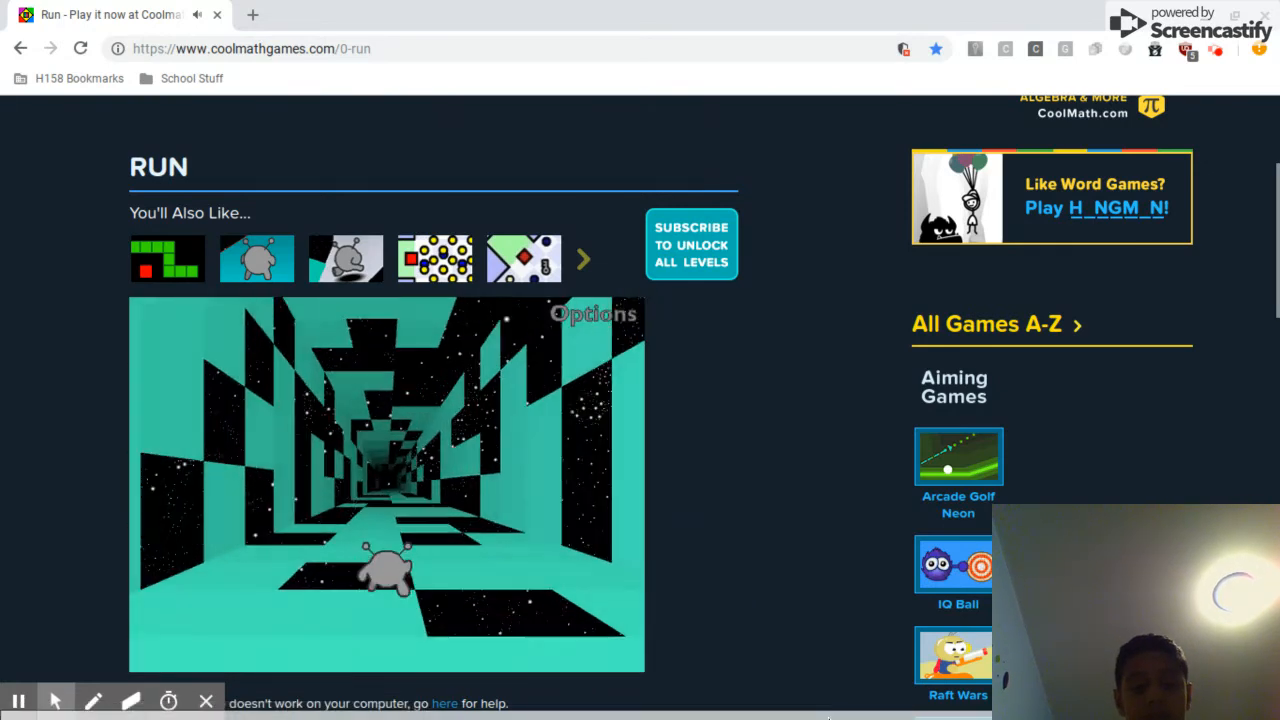
# Finish the Run level and continue to the next level's countdown
pyautogui.scroll(-3)
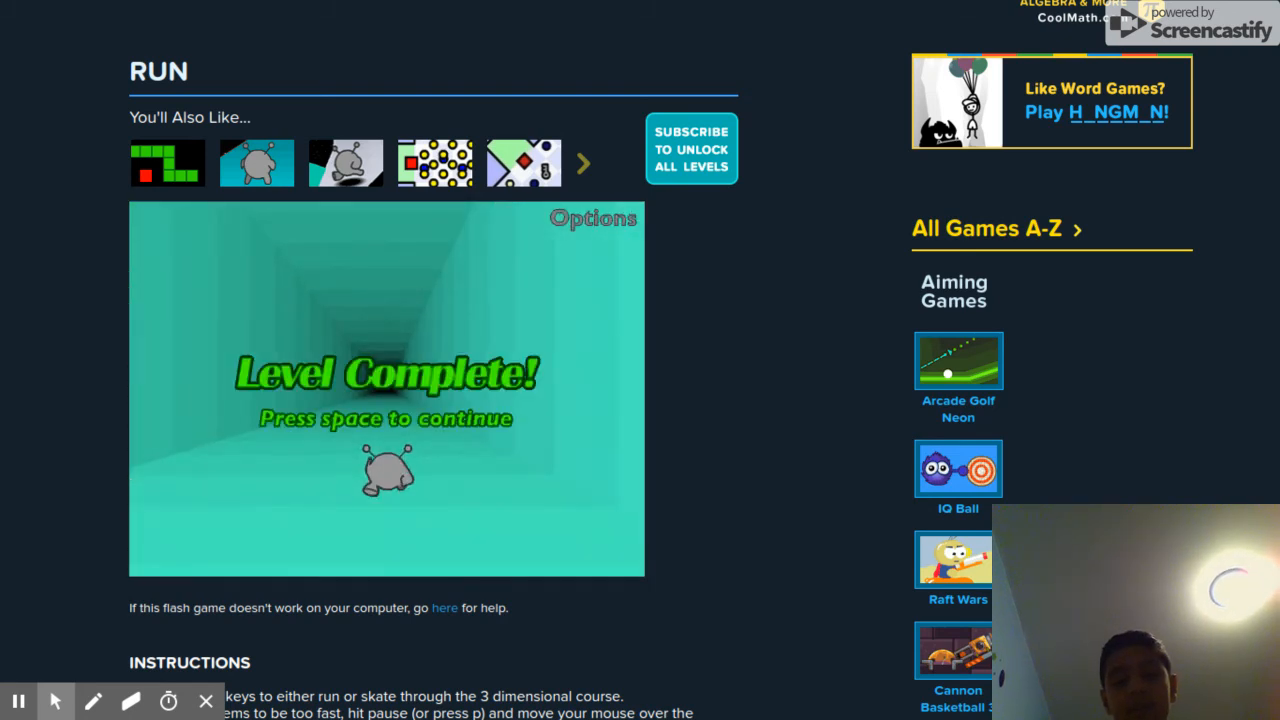
pyautogui.press('space')
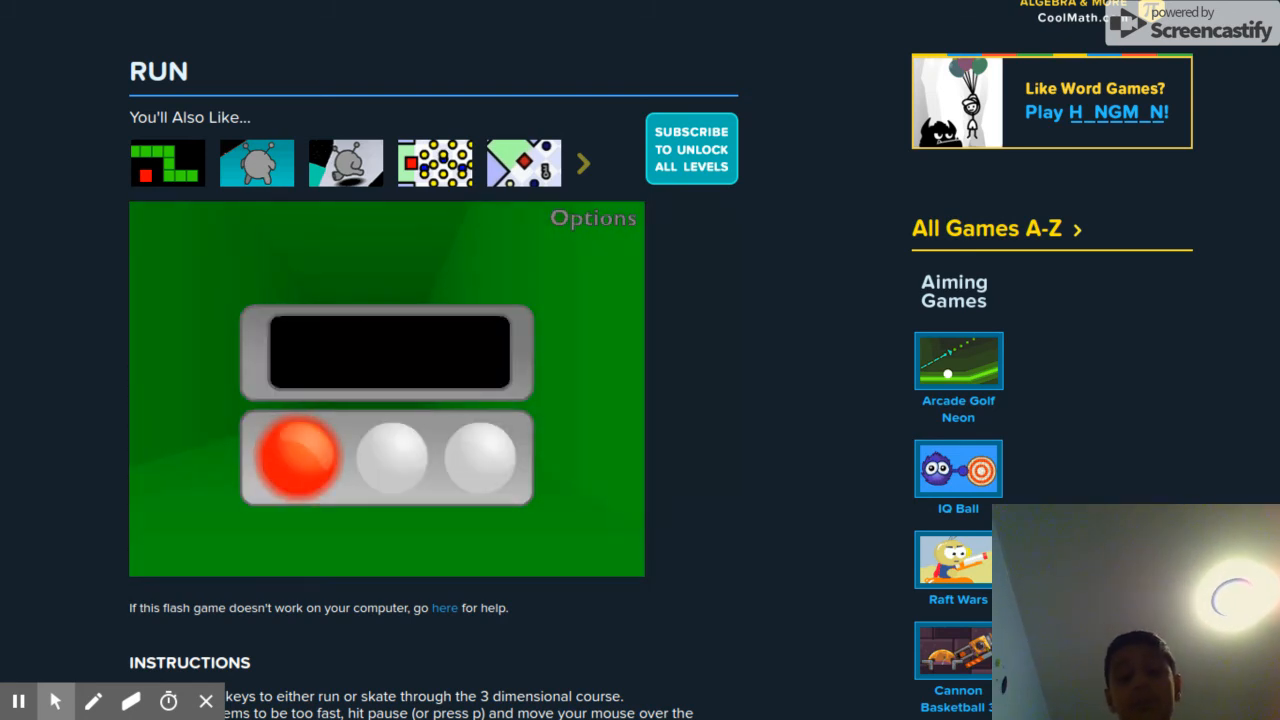